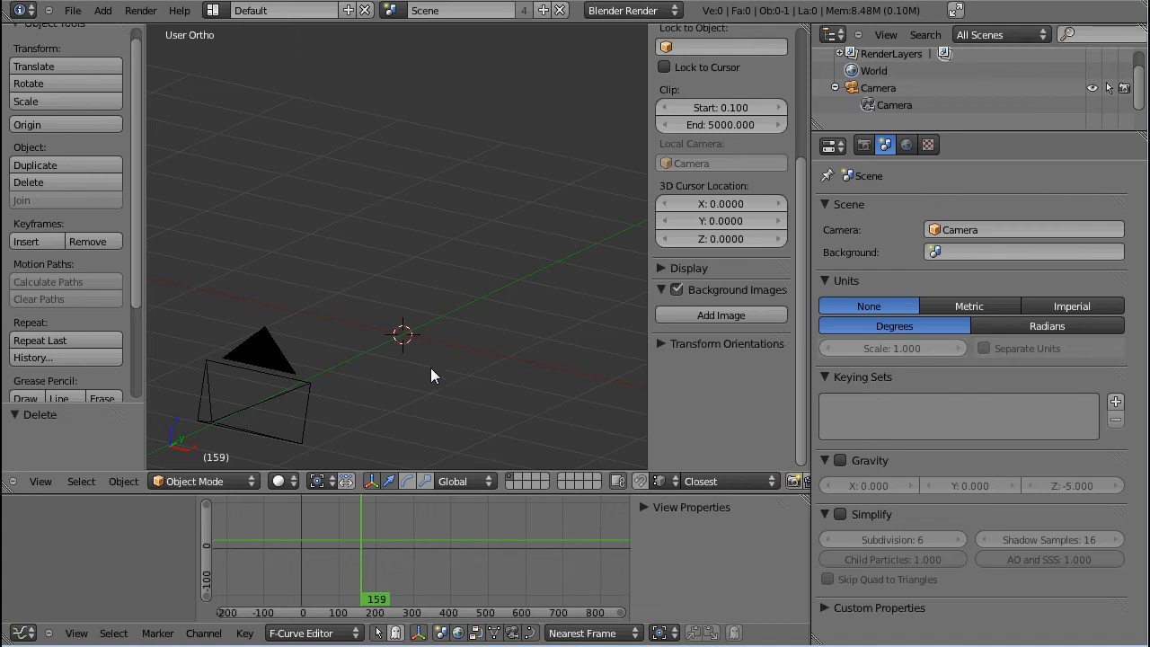
{"action": "mouse_move", "coordinate": [449, 352]}
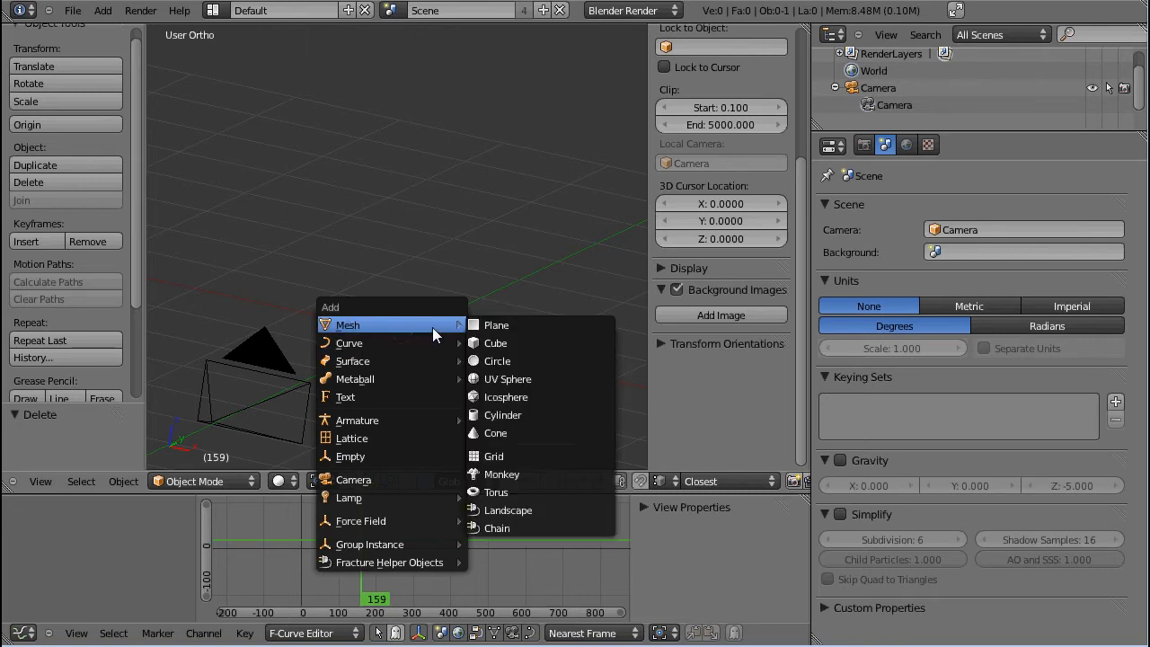
{"action": "mouse_move", "coordinate": [497, 360]}
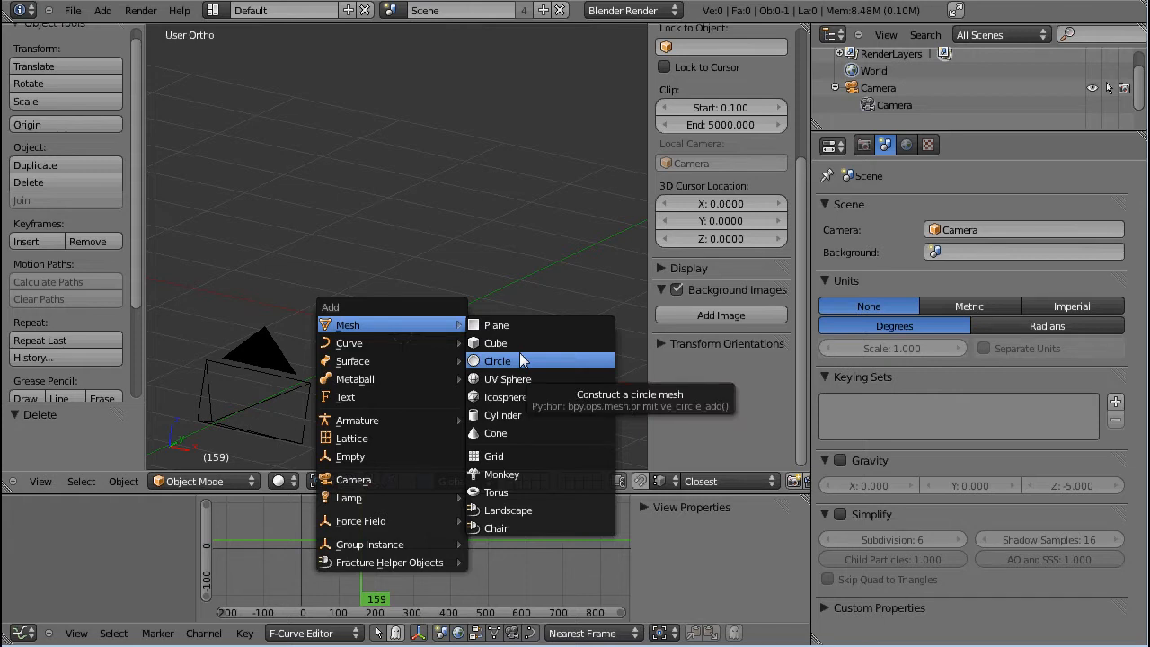
- Add an 8-vertex circle mesh and shift its vertices right of the origin along X
{"action": "left_click", "coordinate": [497, 360]}
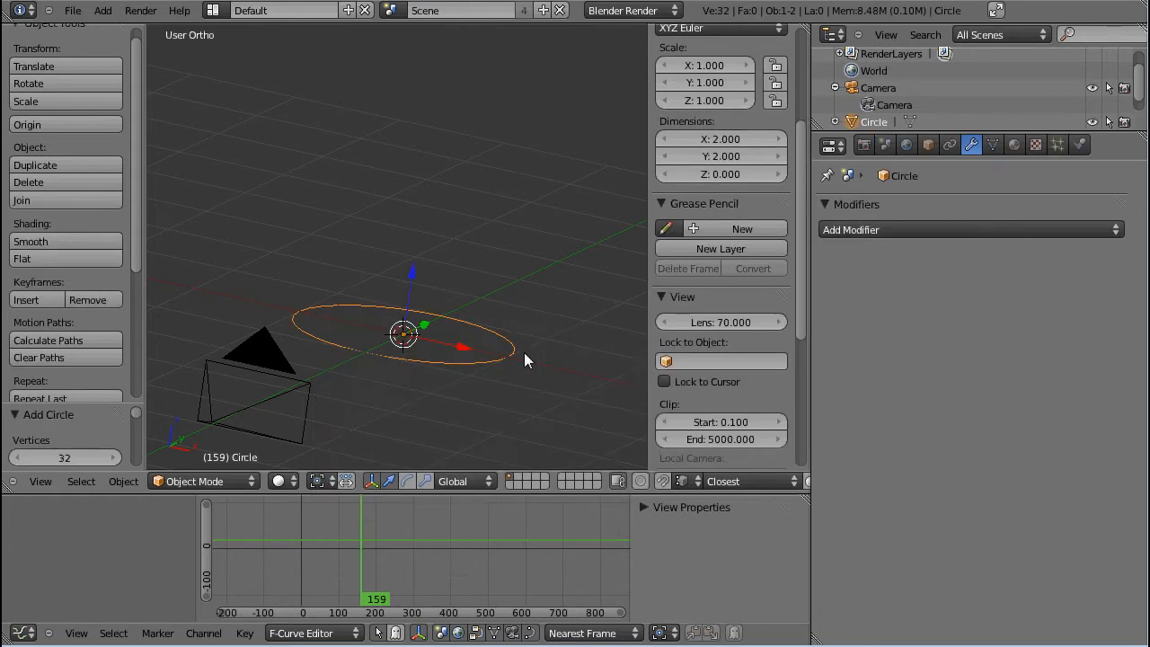
{"action": "left_click", "coordinate": [48, 414]}
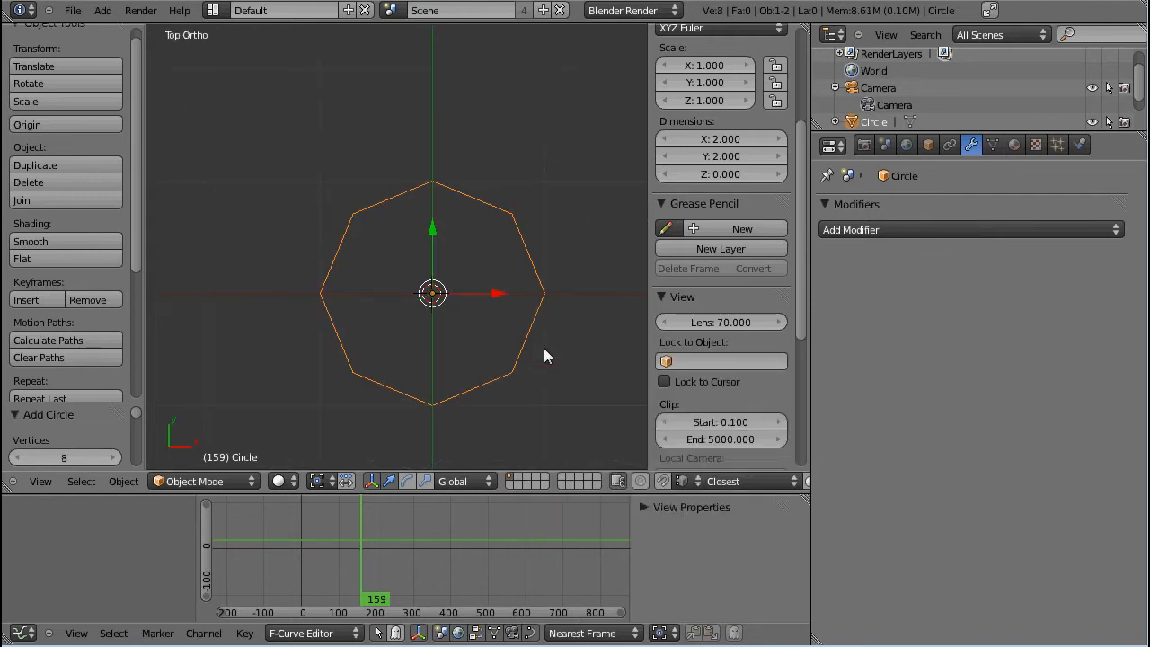
{"action": "key", "text": "TAB"}
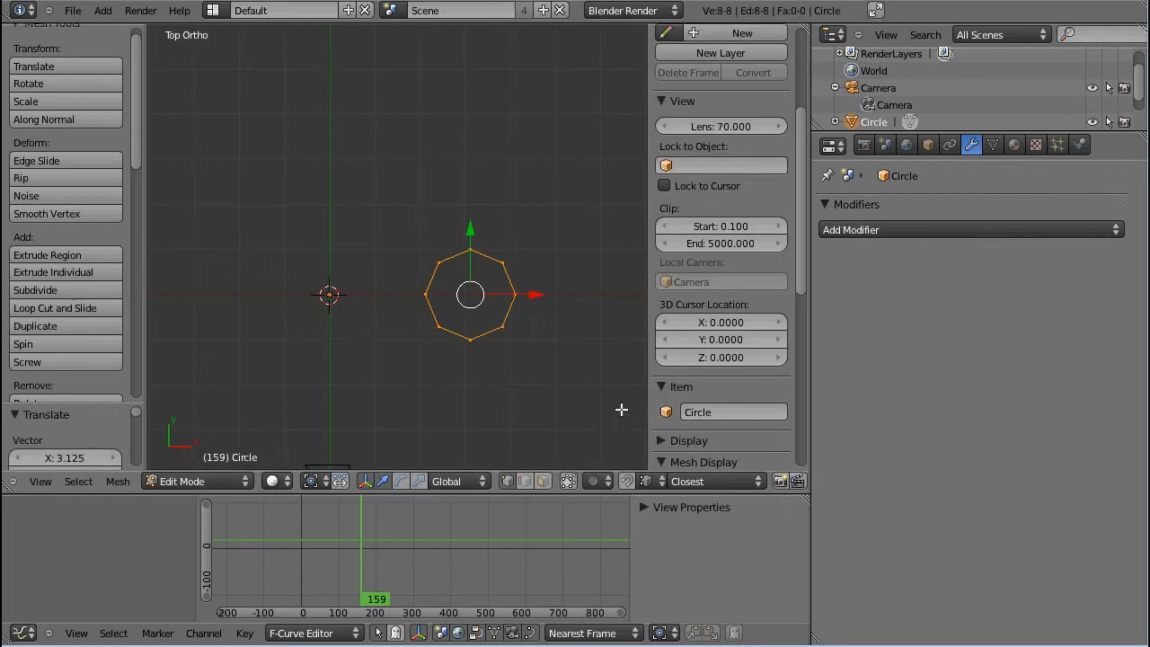
{"action": "key", "text": "Tab"}
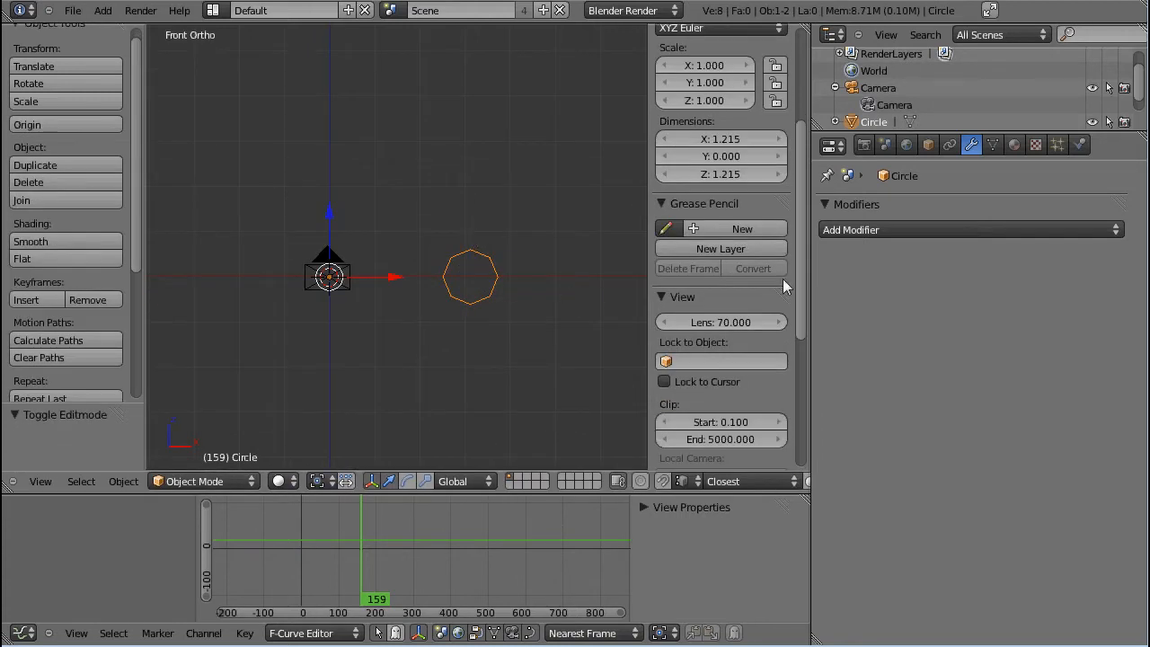
- Add a Screw modifier sweeping the circle into a ring and enable Calc Order
{"action": "left_click", "coordinate": [970, 229]}
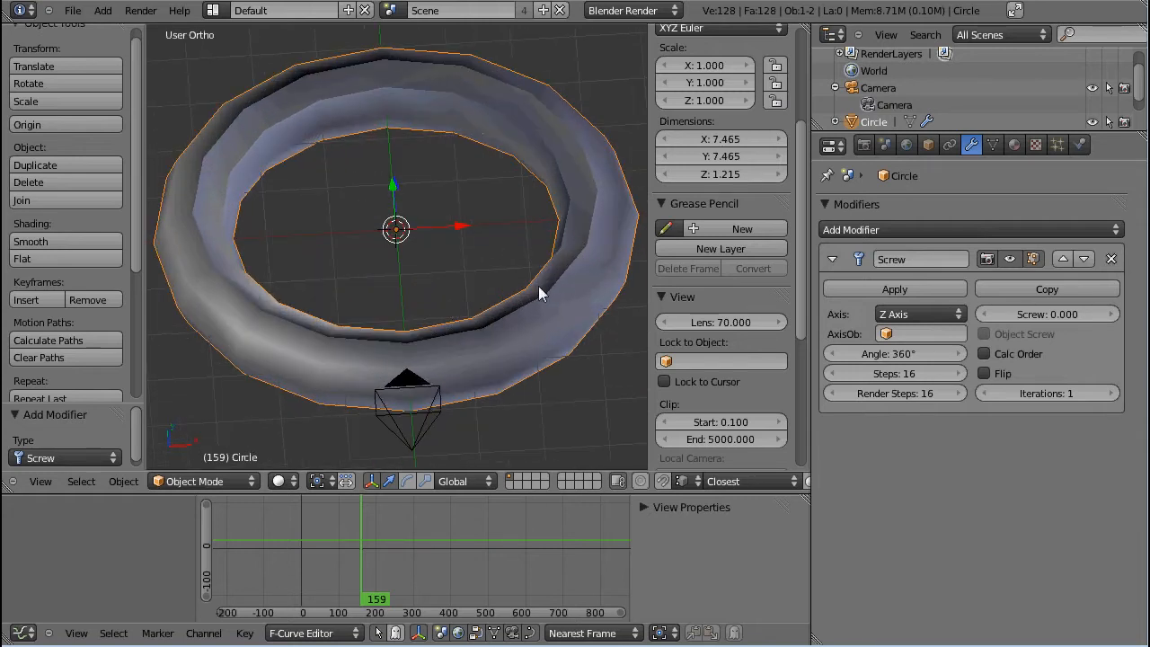
{"action": "left_click_drag", "start_coordinate": [539, 295], "coordinate": [358, 359]}
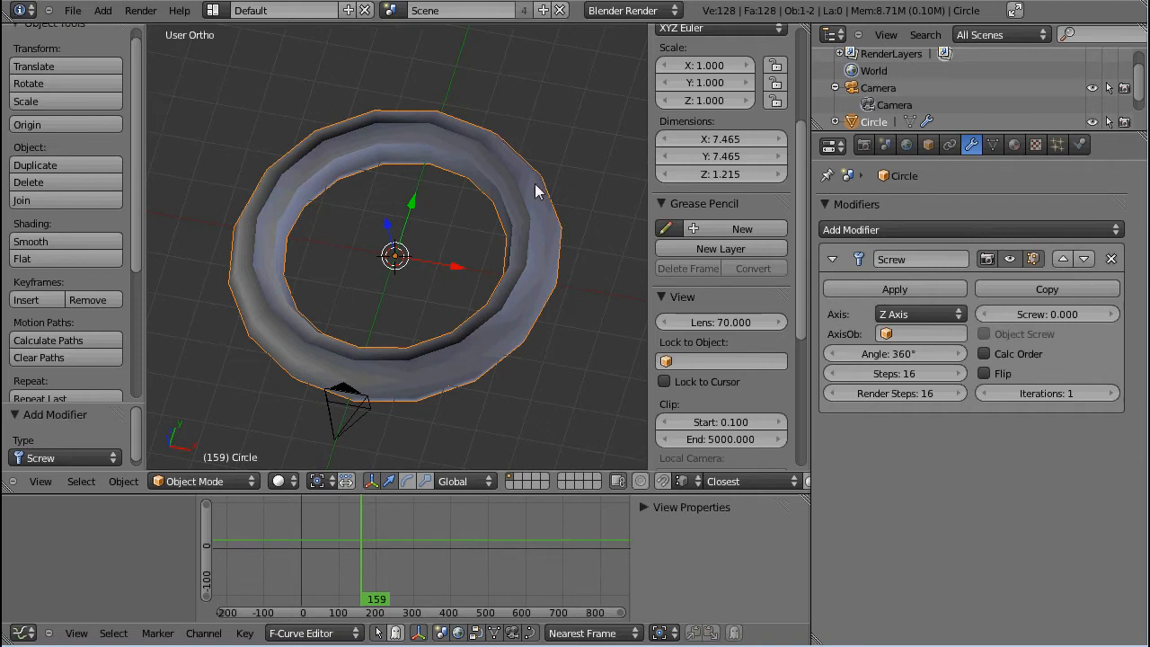
{"action": "mouse_move", "coordinate": [543, 271]}
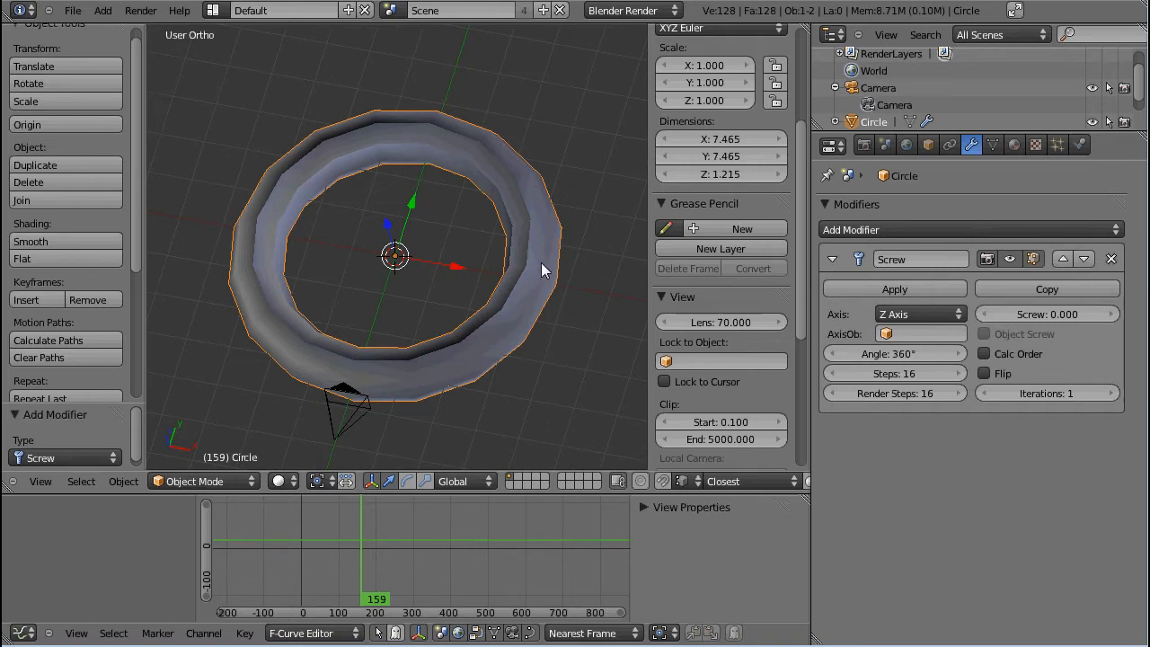
{"action": "mouse_move", "coordinate": [473, 130]}
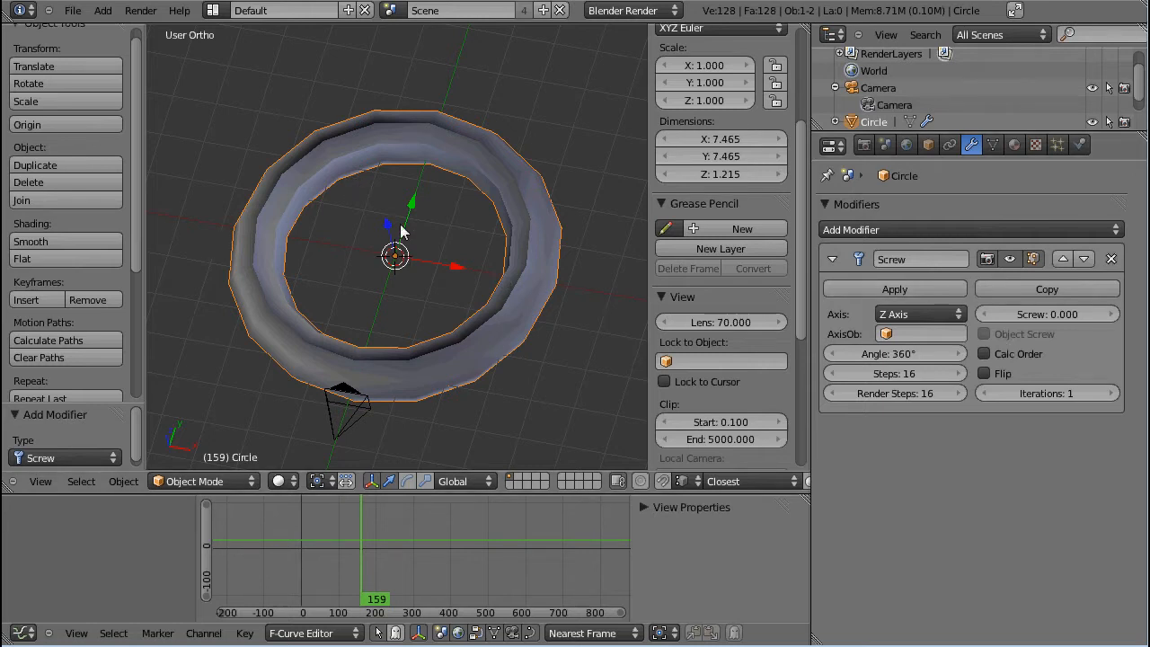
{"action": "mouse_move", "coordinate": [1023, 353]}
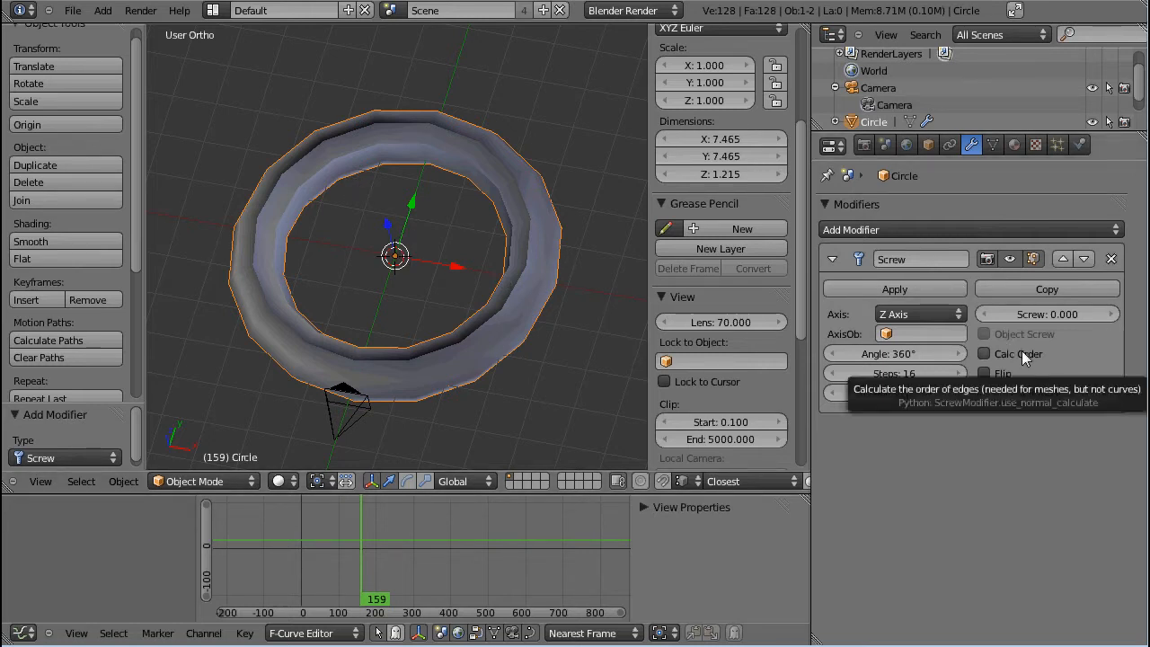
{"action": "left_click", "coordinate": [985, 353]}
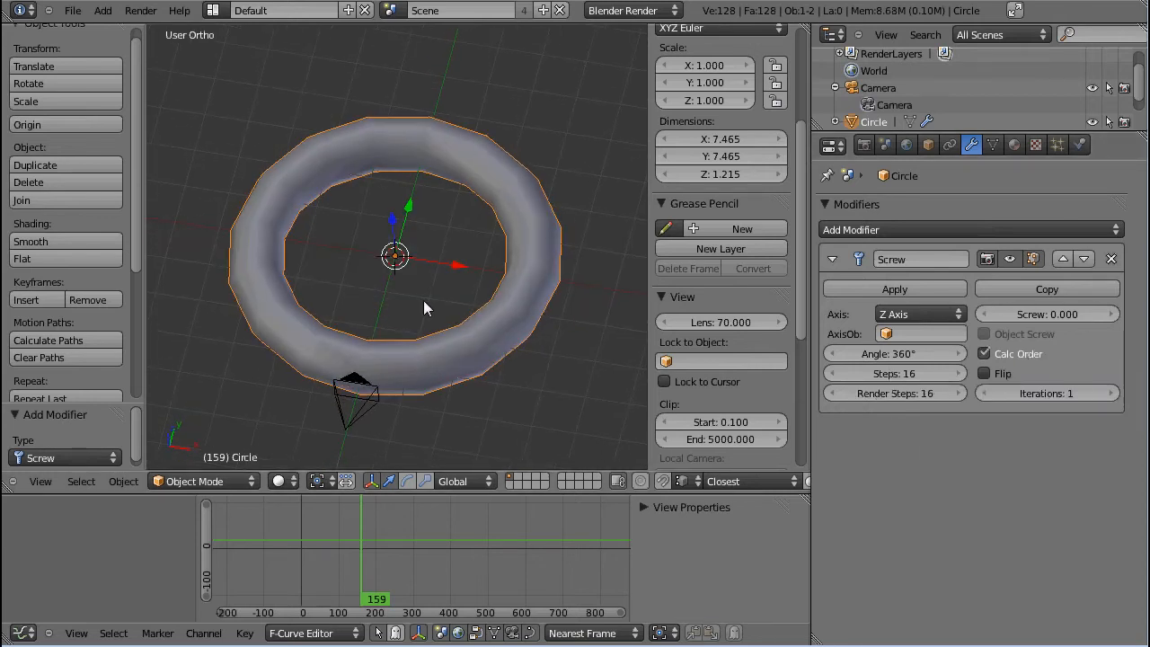
{"action": "mouse_move", "coordinate": [321, 330]}
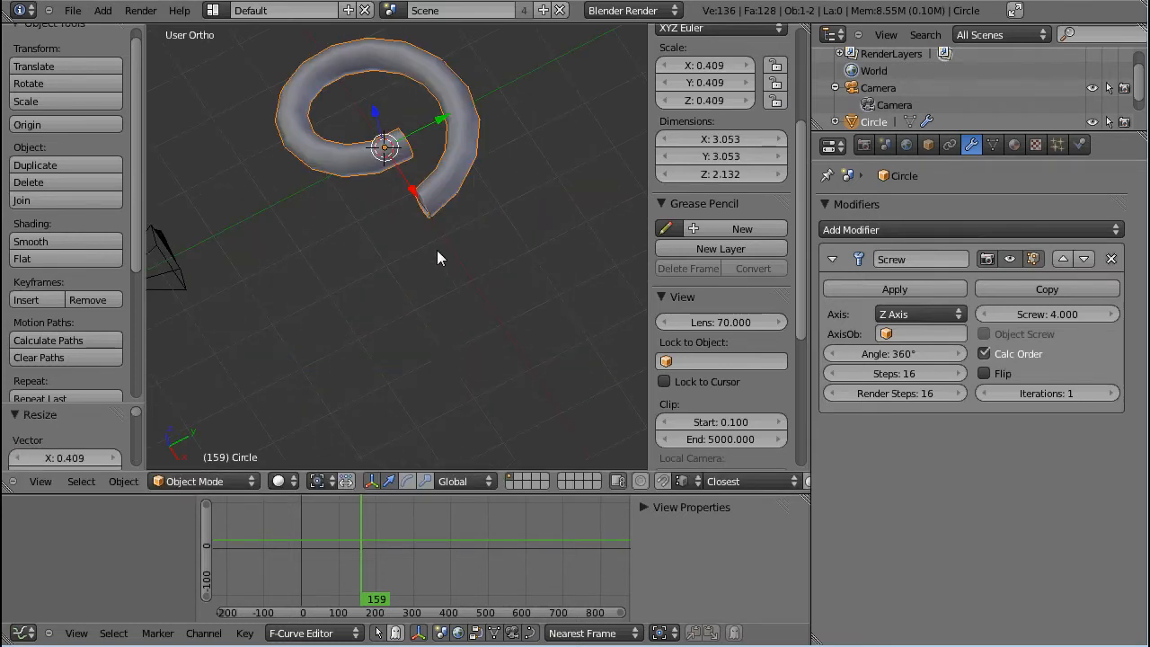
- Set the Screw offset to 6 and Iterations to 4, forming a four-coil spring
{"action": "left_click_drag", "start_coordinate": [440, 251], "coordinate": [485, 337]}
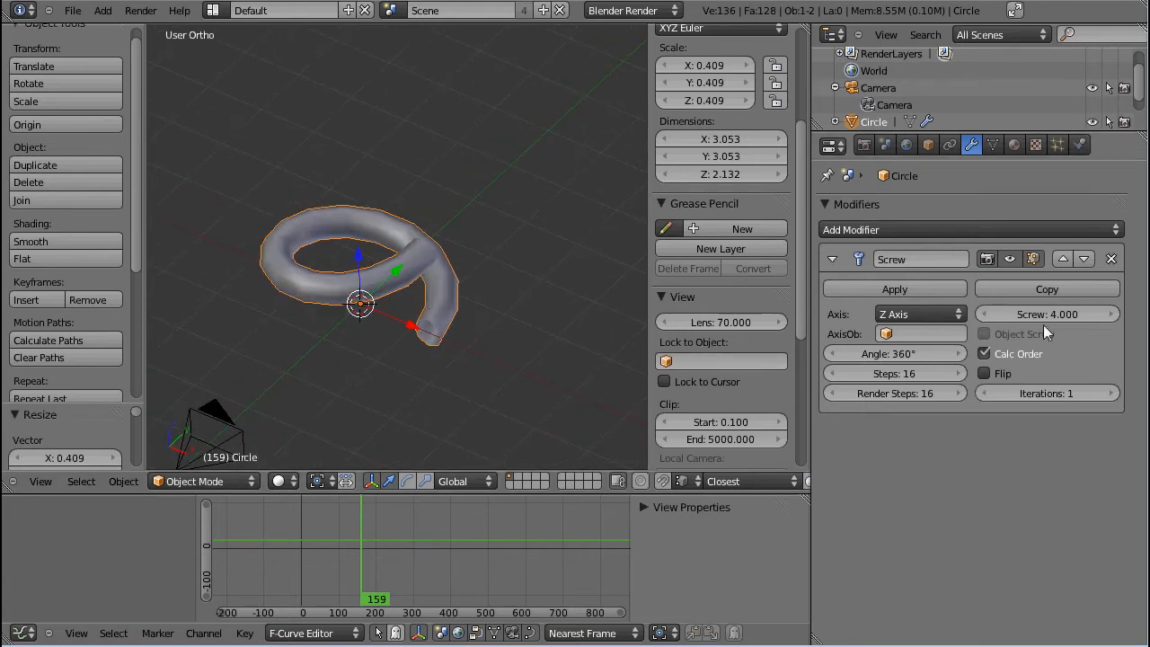
{"action": "left_click_drag", "start_coordinate": [1046, 313], "coordinate": [988, 314]}
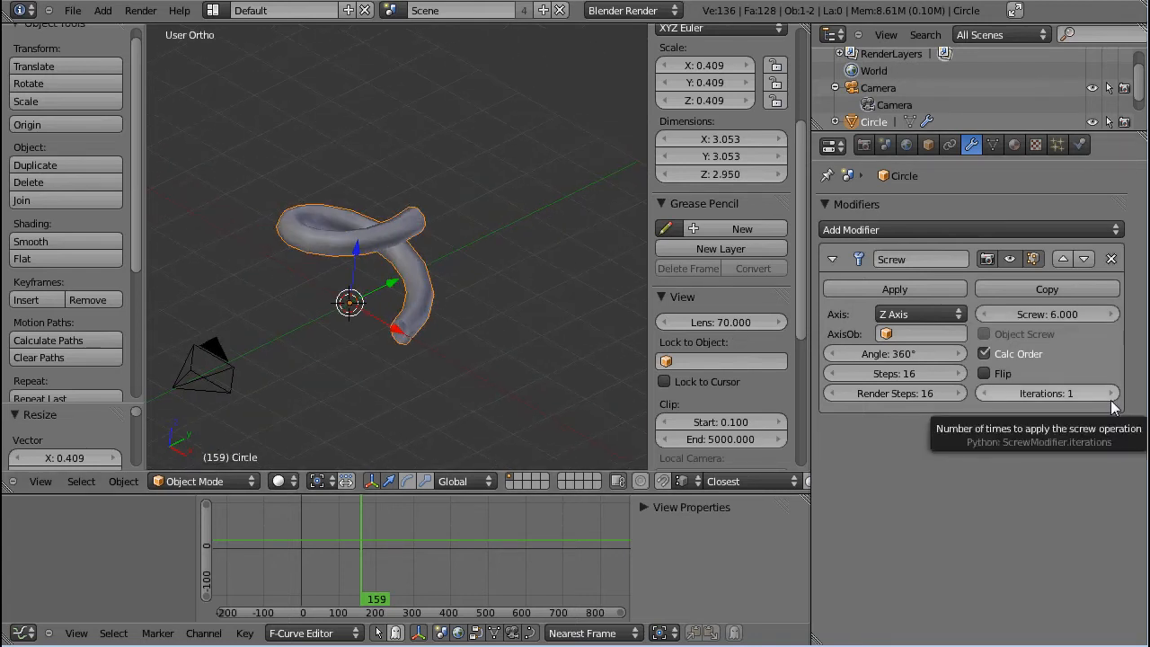
{"action": "left_click", "coordinate": [1107, 393]}
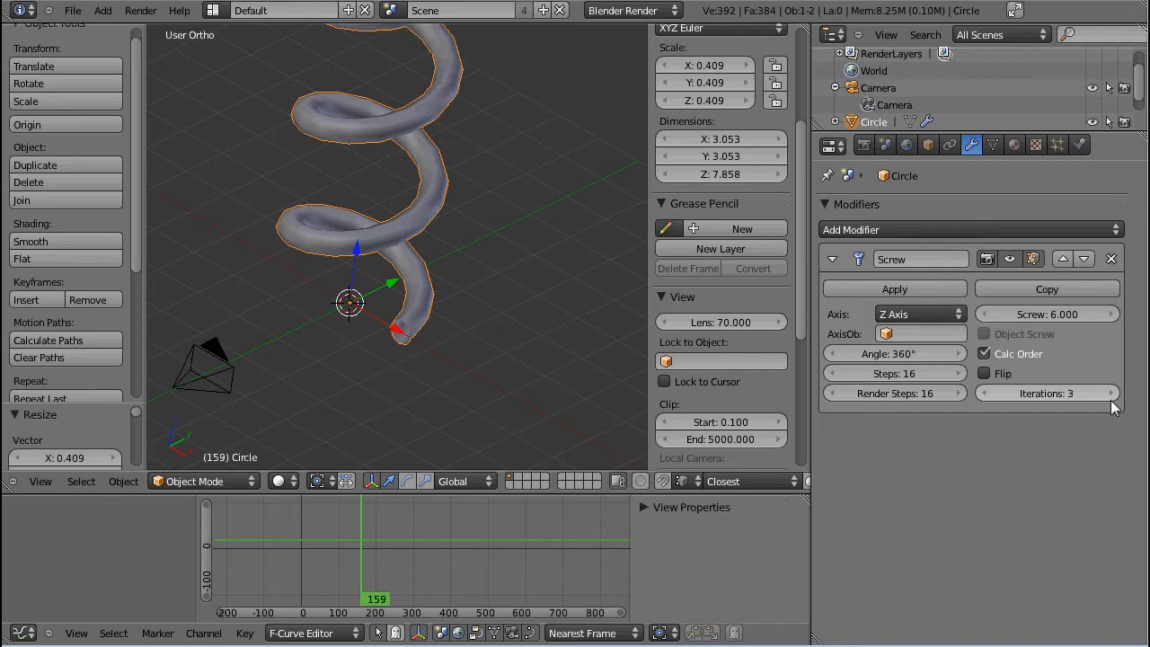
{"action": "left_click", "coordinate": [1111, 392]}
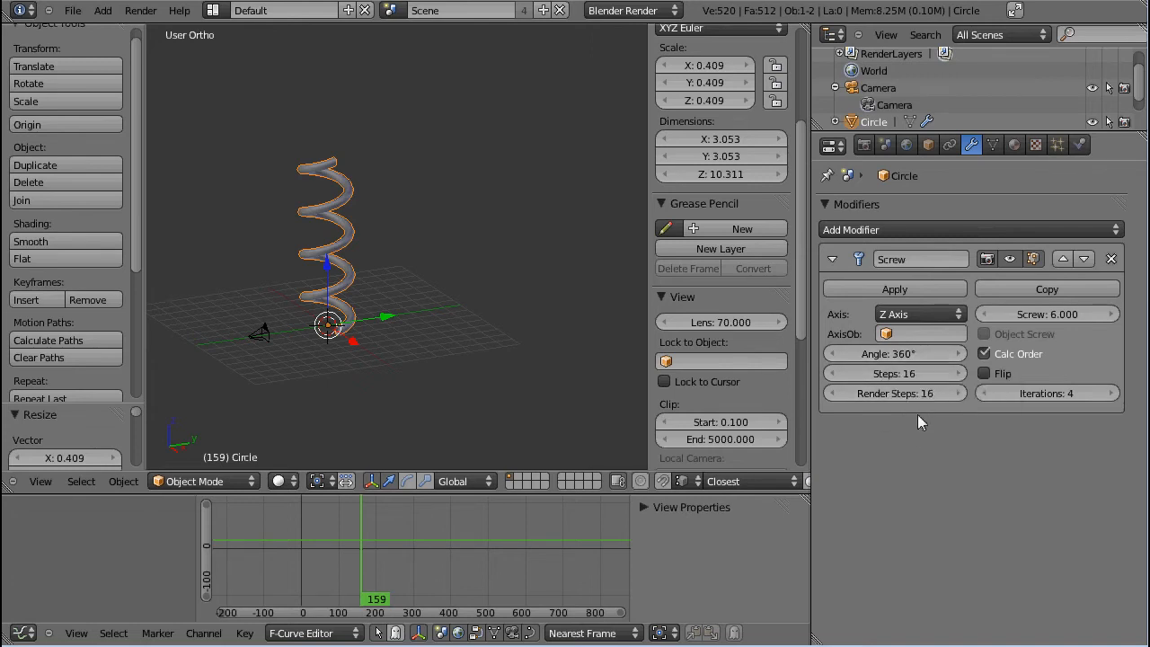
{"action": "mouse_move", "coordinate": [1094, 440]}
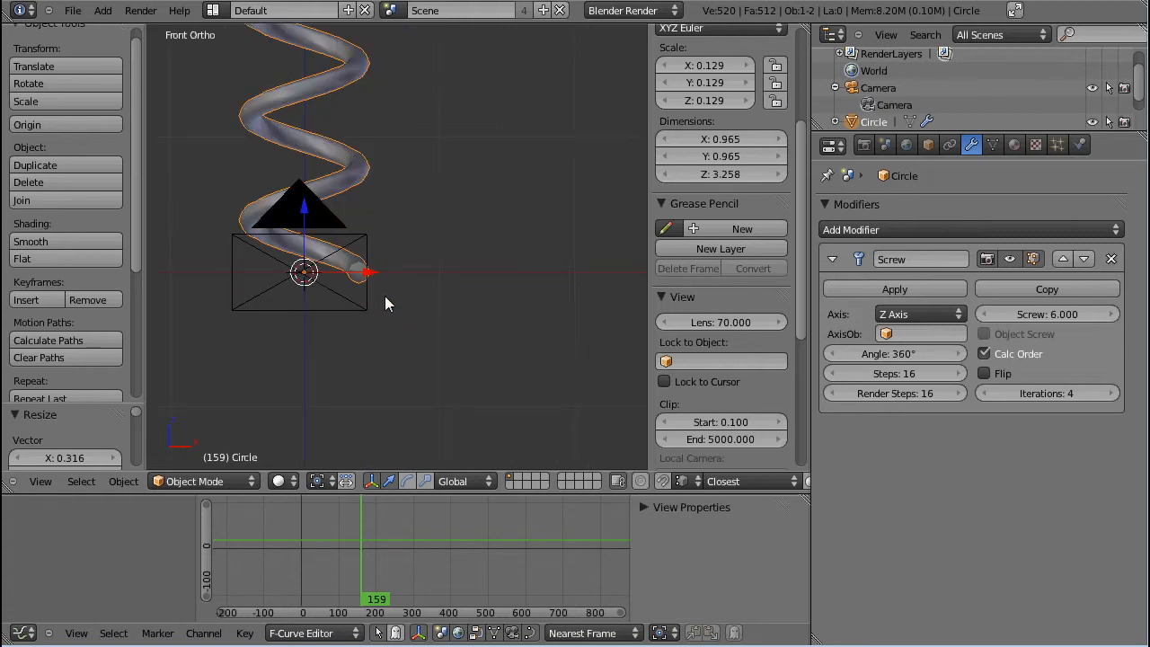
- Tighten the thread to offset 1.1 with ten iterations and zoom in on the base profile
{"action": "key", "text": "Tab"}
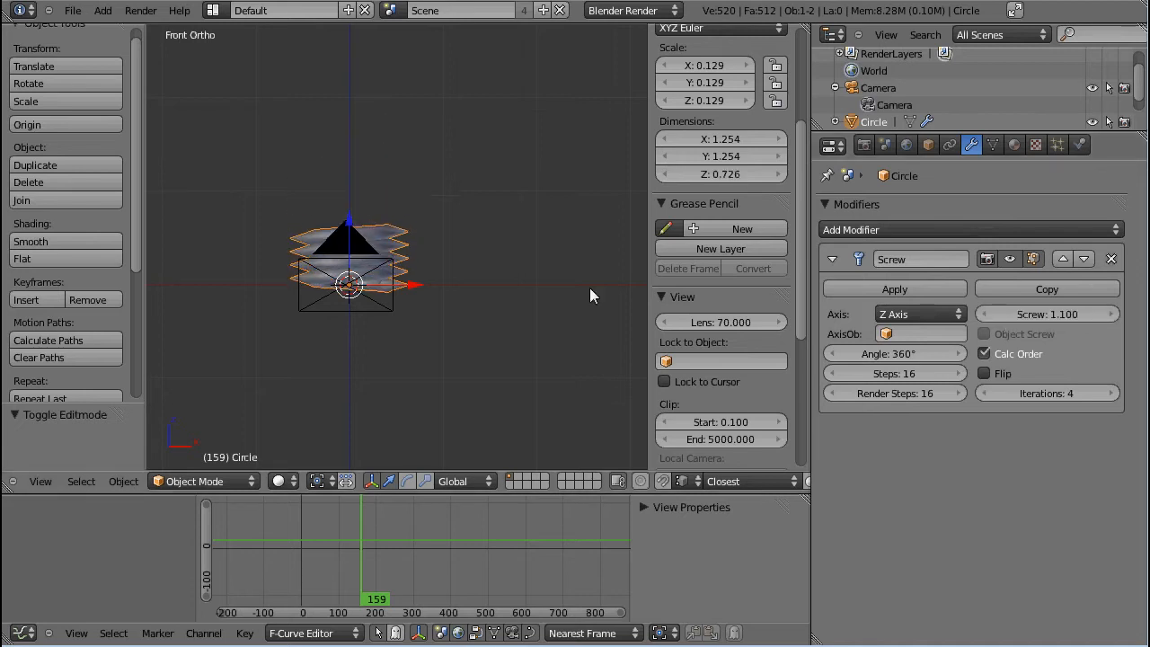
{"action": "left_click", "coordinate": [1047, 392]}
{"action": "type", "text": "10"}
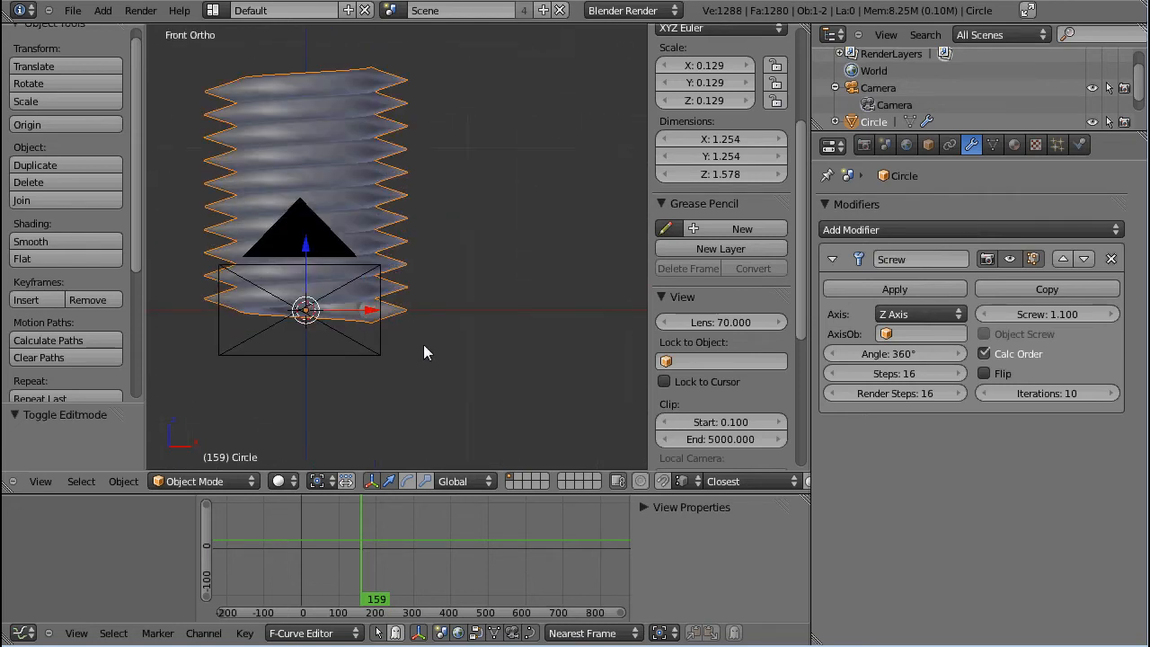
{"action": "left_click_drag", "start_coordinate": [426, 352], "coordinate": [418, 373]}
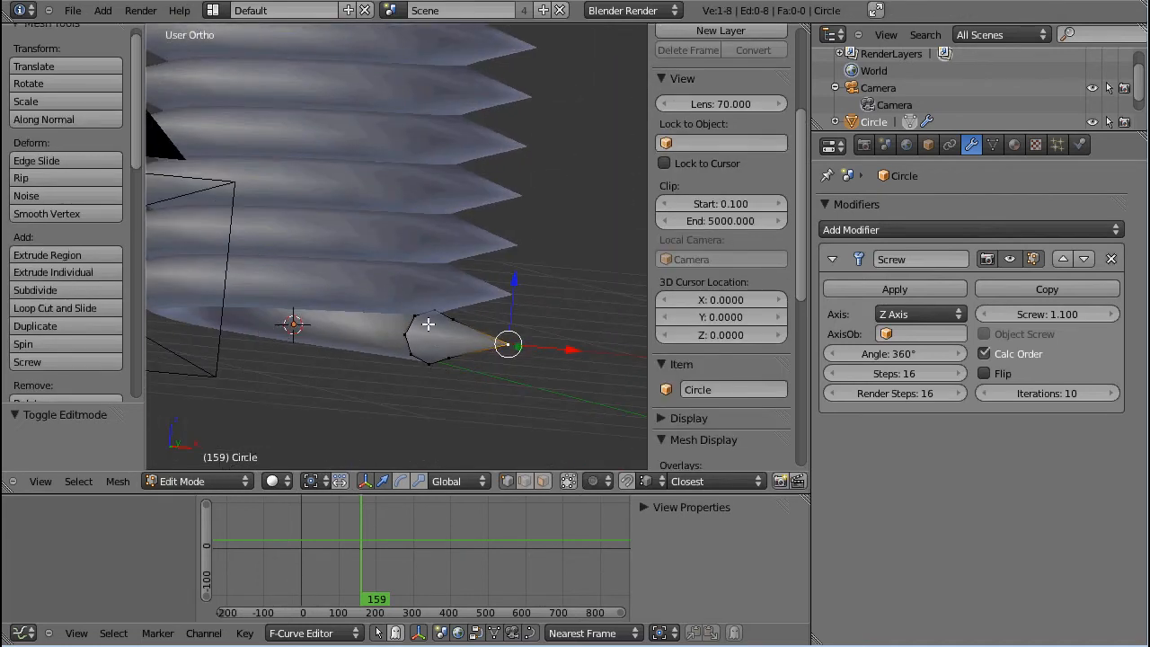
- Inspect the thread upright and reopen the profile circle's vertices for editing
{"action": "key", "text": "x"}
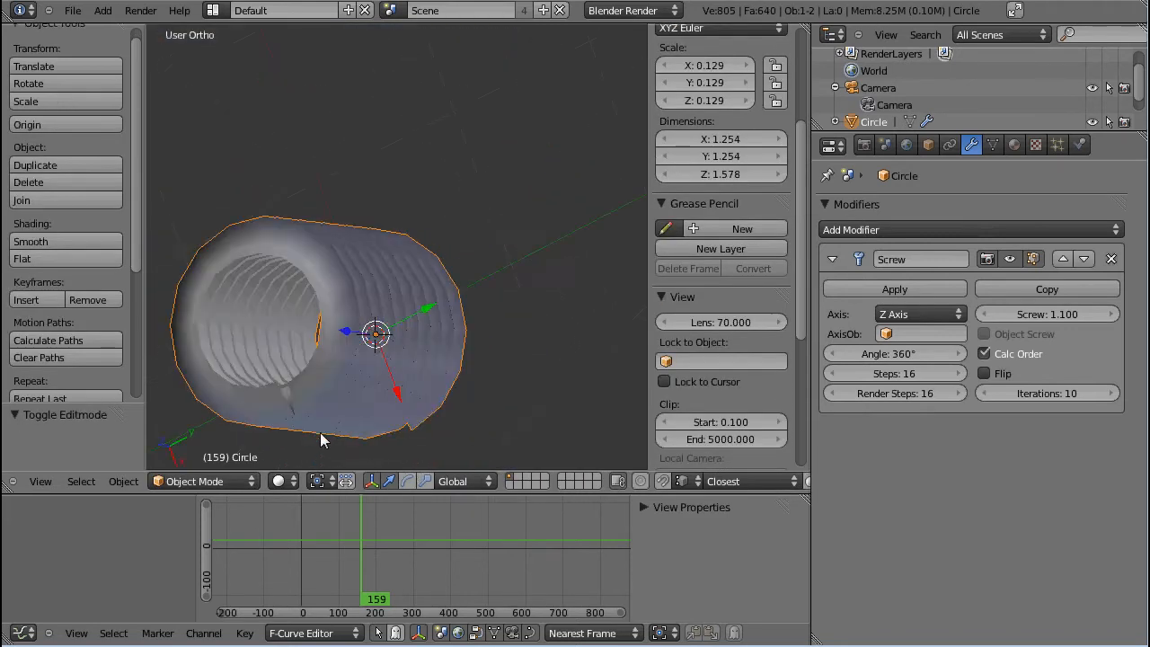
{"action": "left_click_drag", "start_coordinate": [324, 440], "coordinate": [422, 193]}
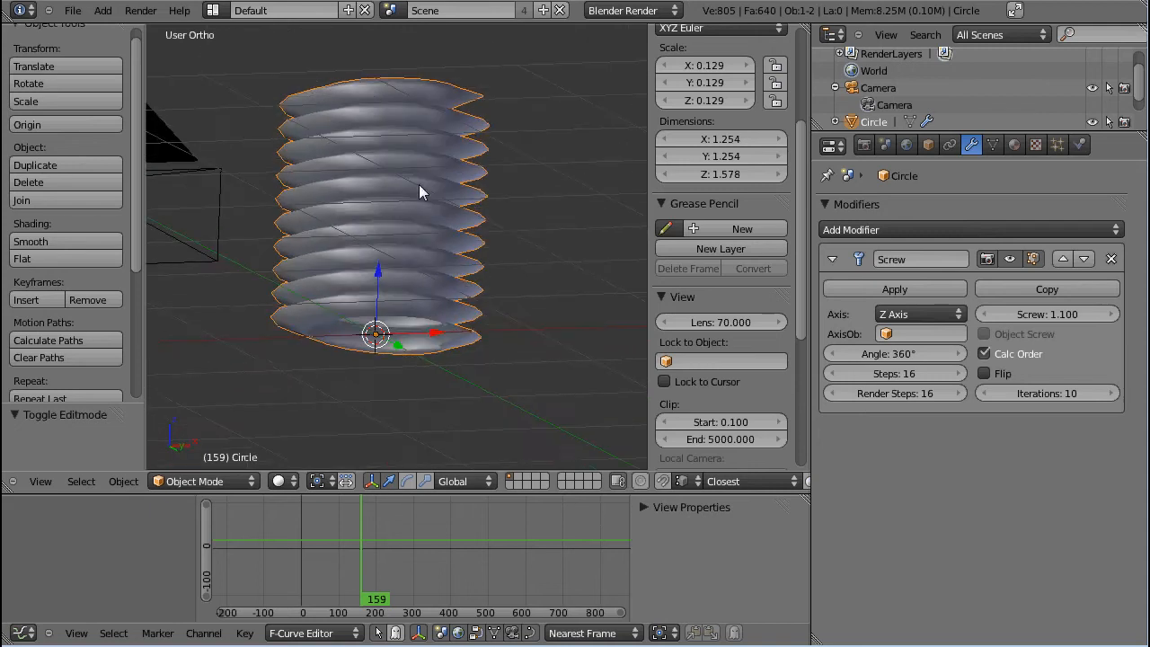
{"action": "mouse_move", "coordinate": [425, 250]}
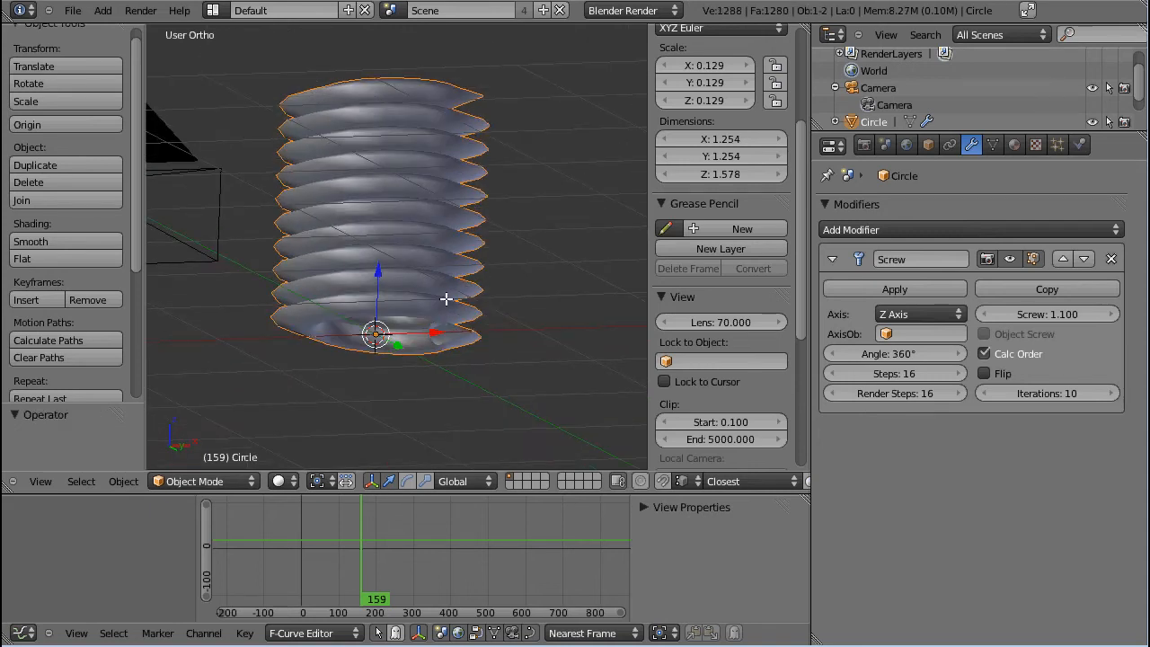
{"action": "key", "text": "Tab"}
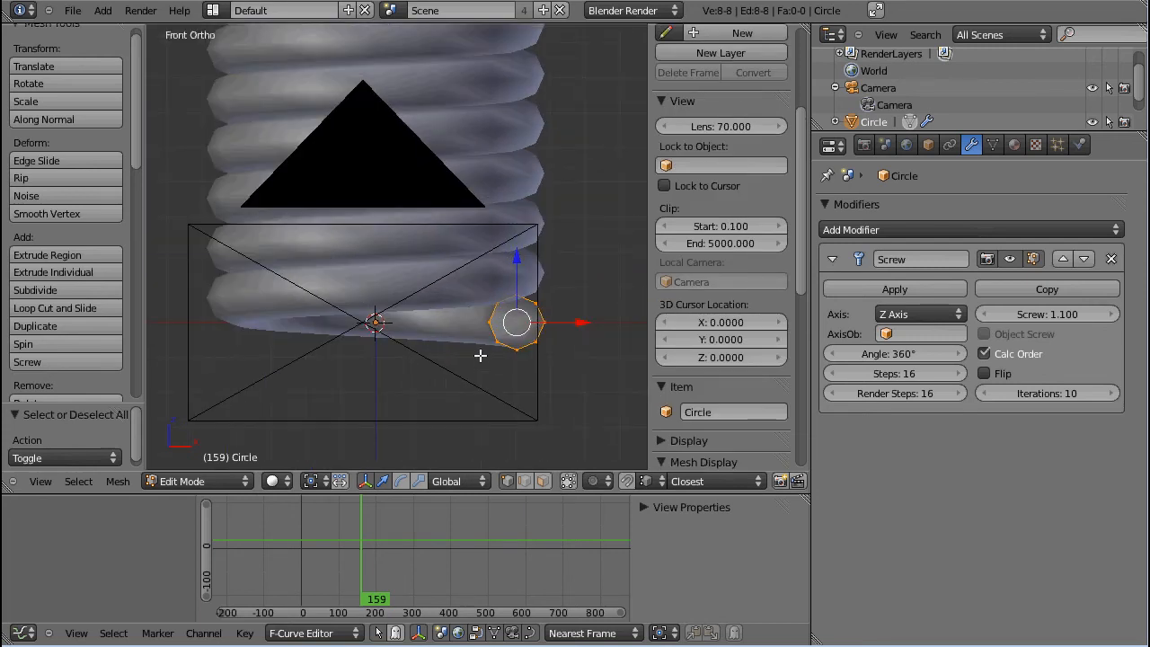
- Back in Object Mode, set Screw offset 11.8 with 4 iterations for a slender twisted helix
{"action": "left_click", "coordinate": [35, 325]}
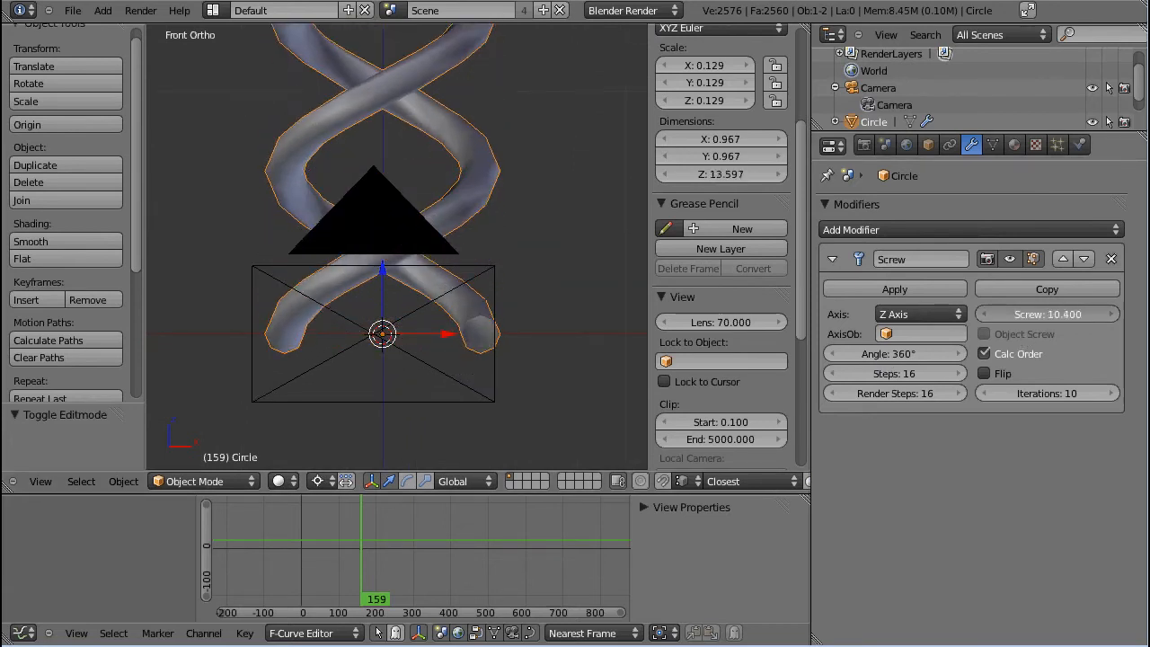
{"action": "left_click", "coordinate": [1046, 313]}
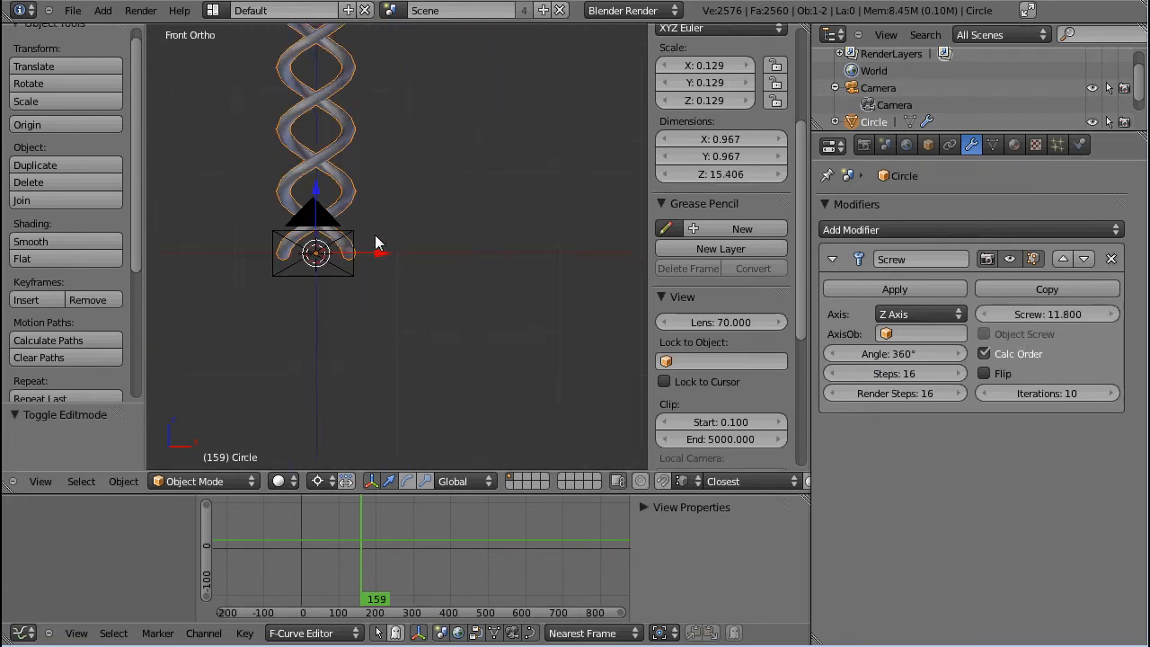
{"action": "left_click_drag", "start_coordinate": [314, 252], "coordinate": [359, 368]}
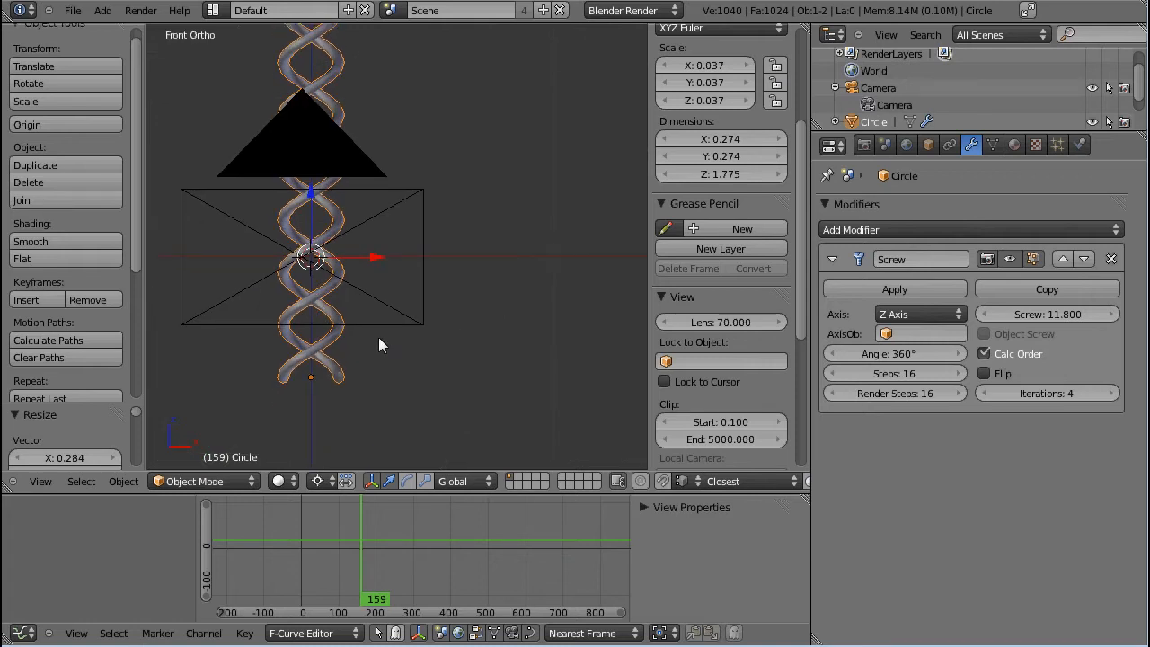
- Scale up the profile circle's vertex ring to thicken the helix strands
{"action": "key", "text": "Tab"}
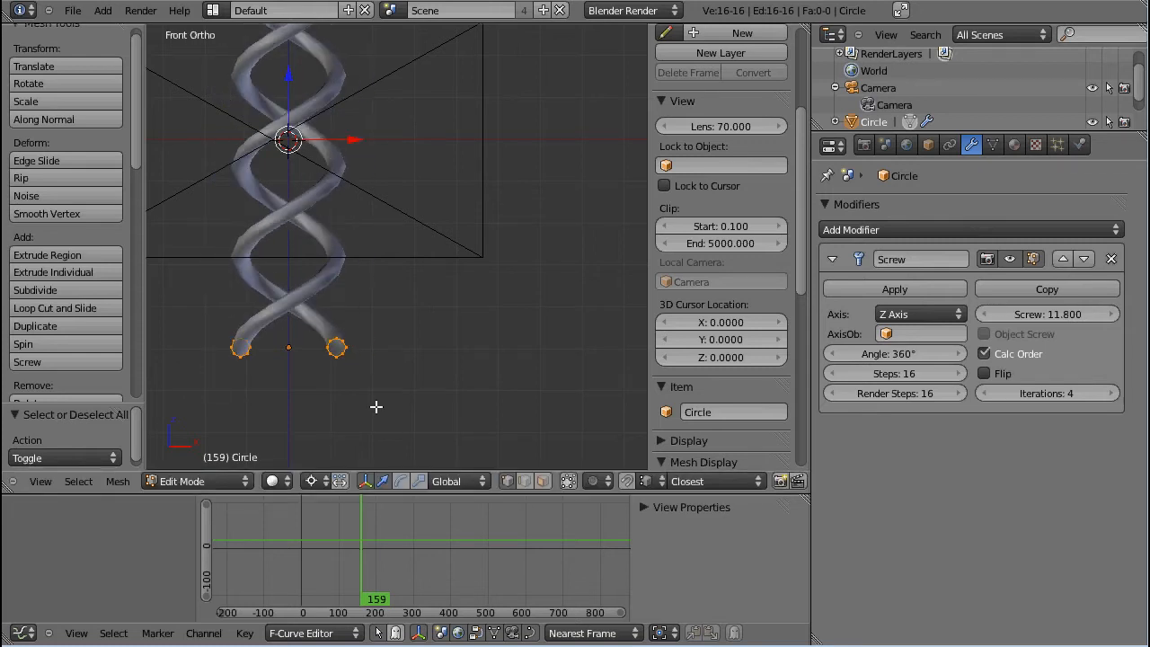
{"action": "left_click", "coordinate": [311, 480]}
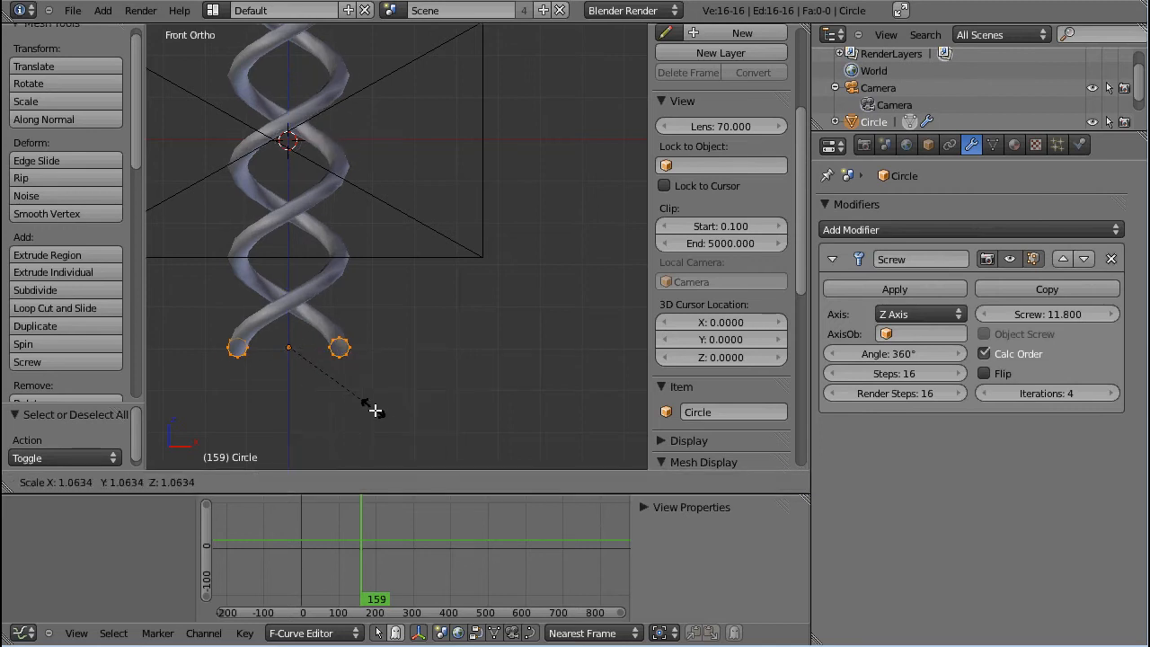
{"action": "mouse_move", "coordinate": [310, 452]}
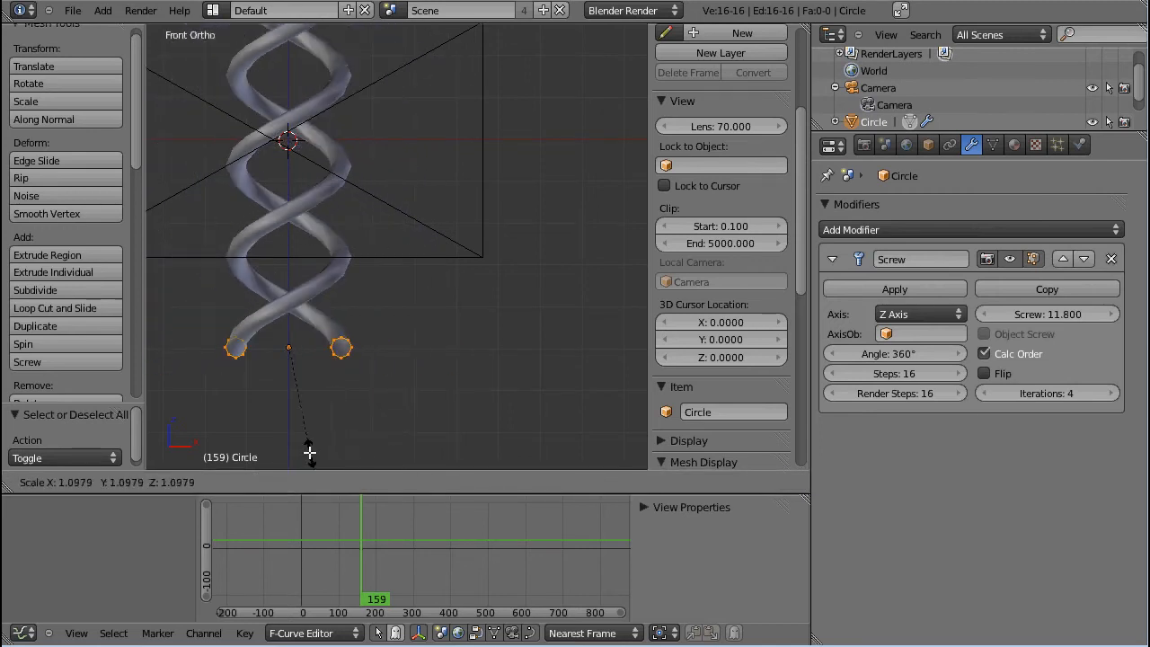
{"action": "left_click_drag", "start_coordinate": [310, 452], "coordinate": [427, 440]}
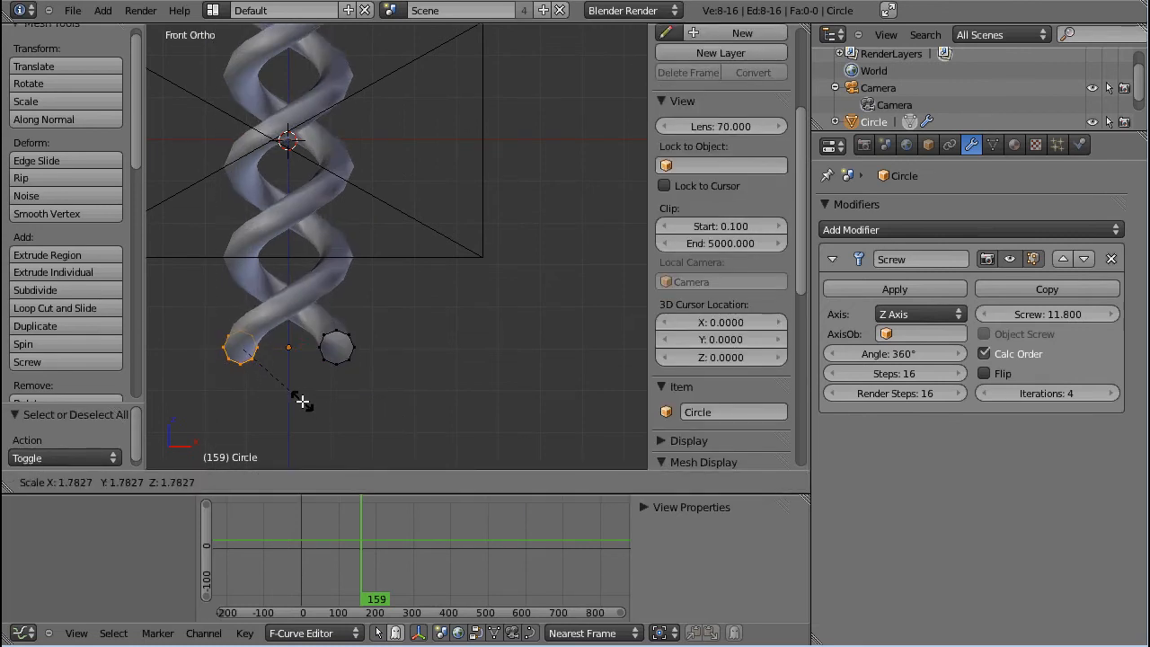
{"action": "key", "text": "Tab"}
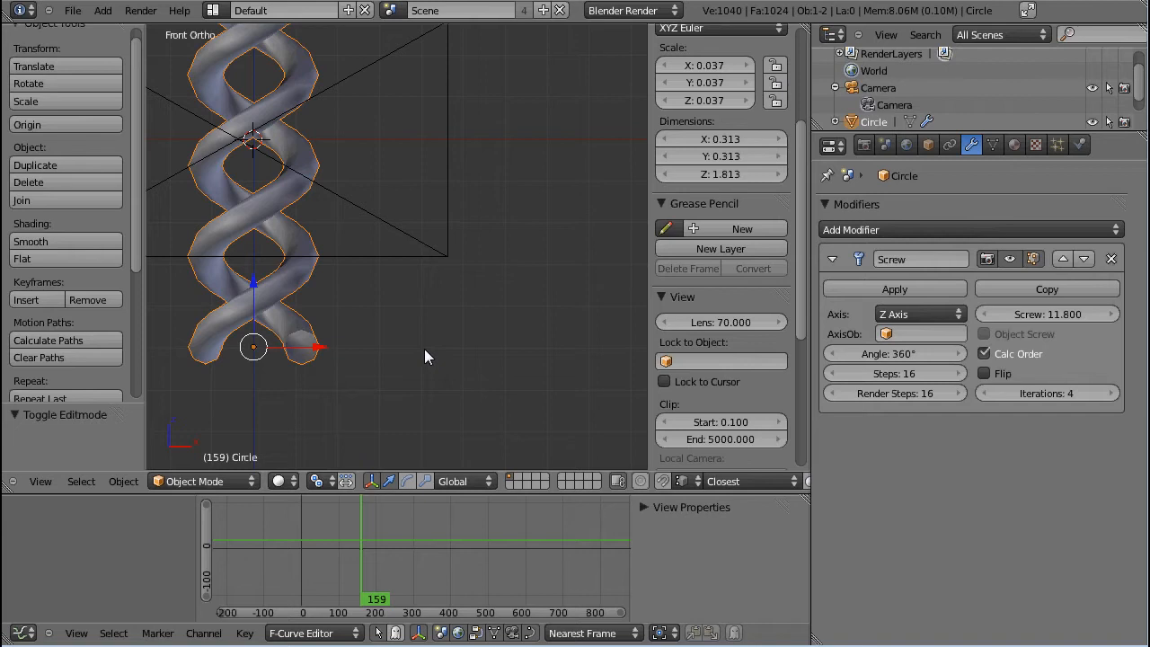
{"action": "mouse_move", "coordinate": [350, 326]}
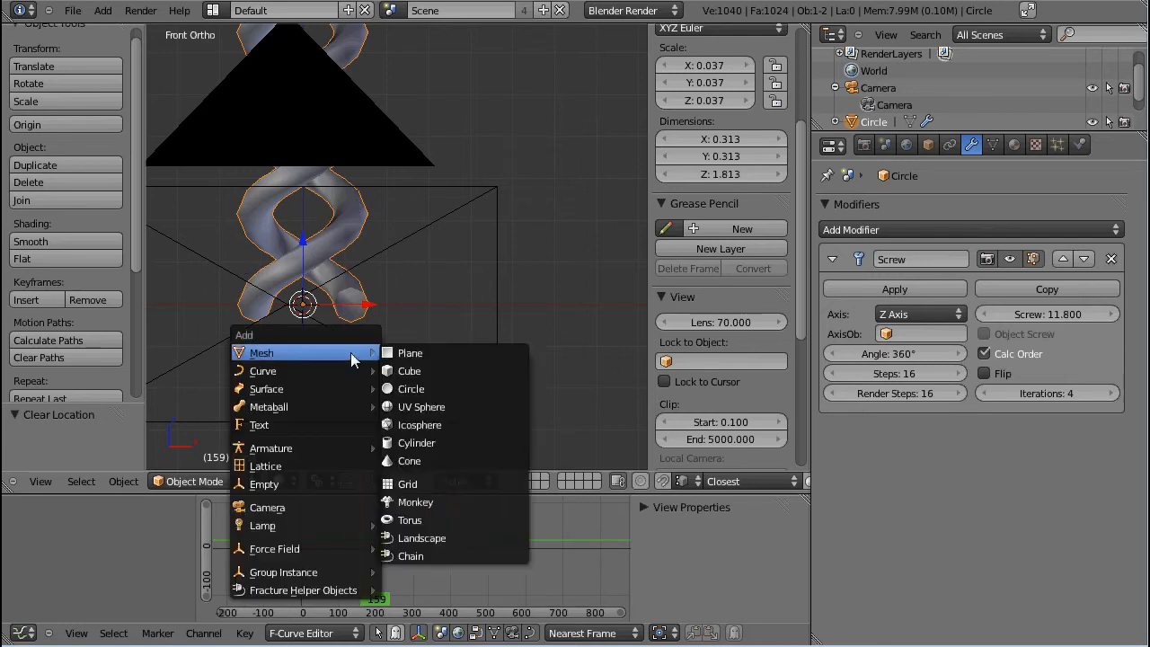
- Add an Empty at the origin and assign it as the Screw modifier's AxisOb
{"action": "left_click", "coordinate": [264, 483]}
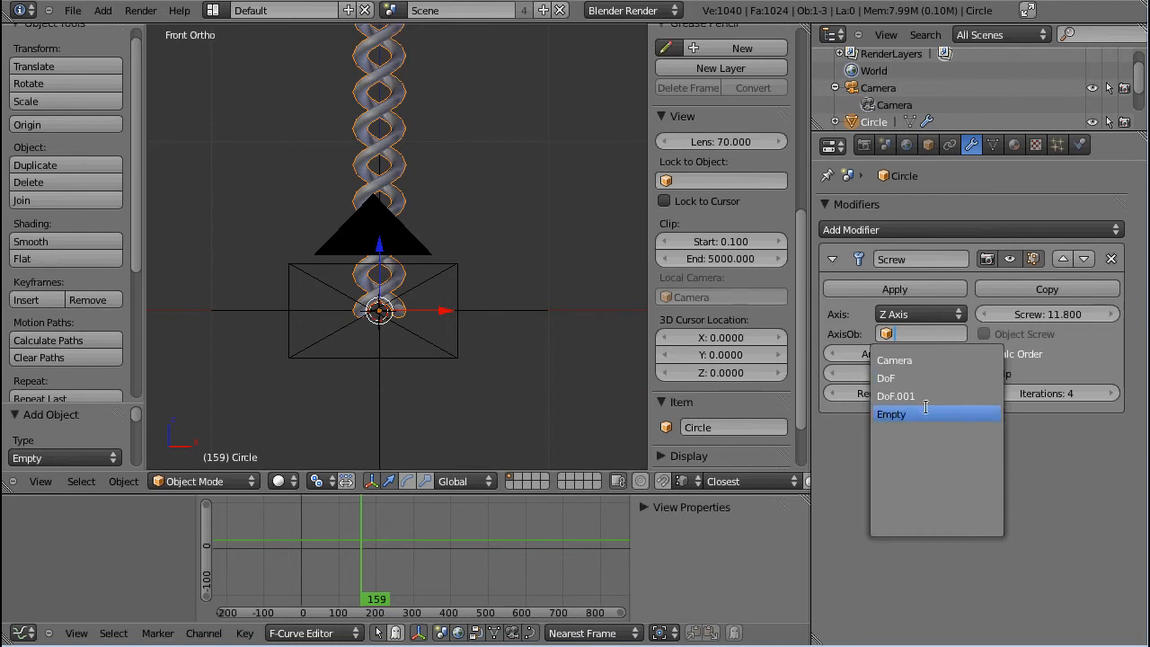
{"action": "left_click", "coordinate": [890, 414]}
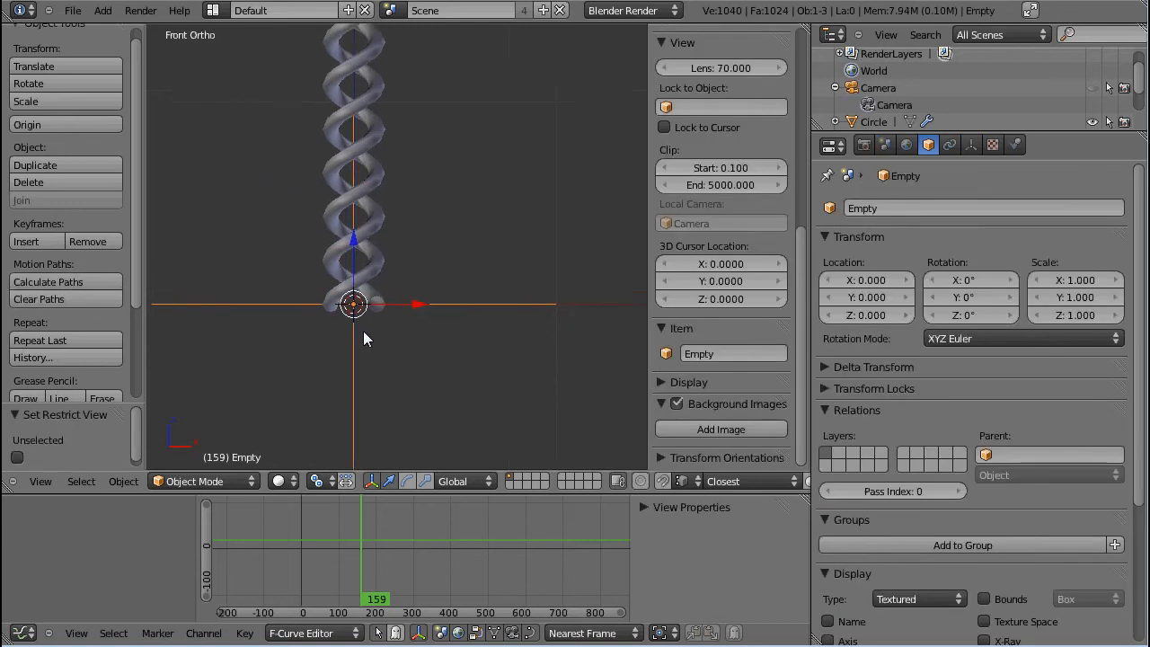
{"action": "mouse_move", "coordinate": [410, 338]}
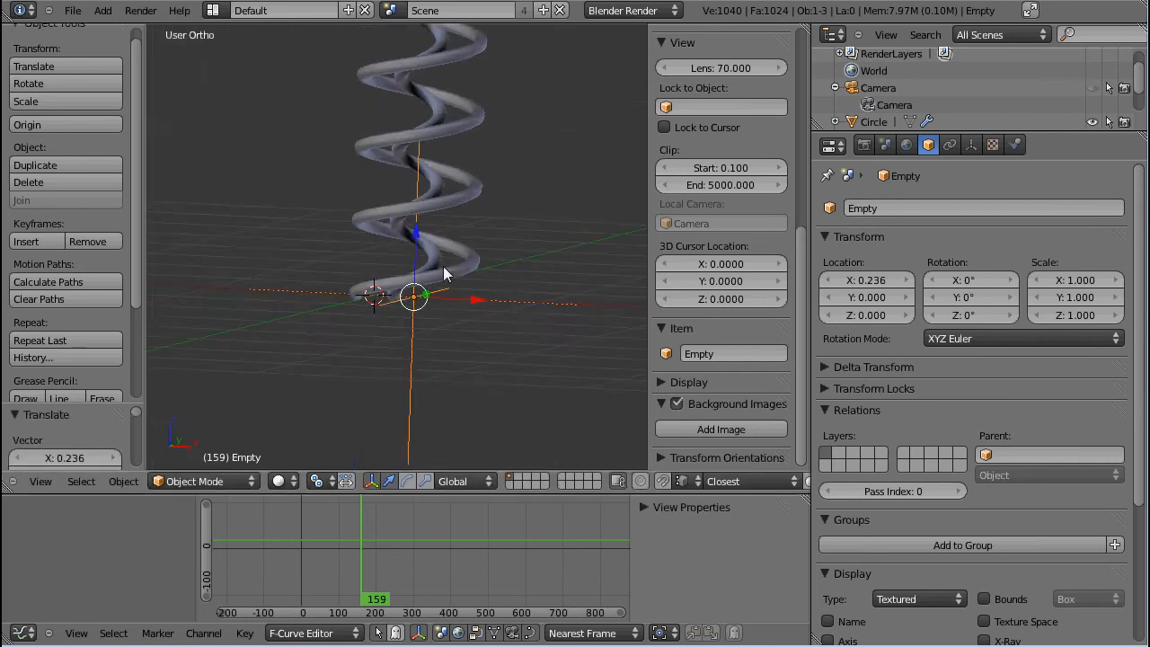
- Orbit the view to inspect the widely spaced coil spring
{"action": "left_click_drag", "start_coordinate": [449, 269], "coordinate": [360, 167]}
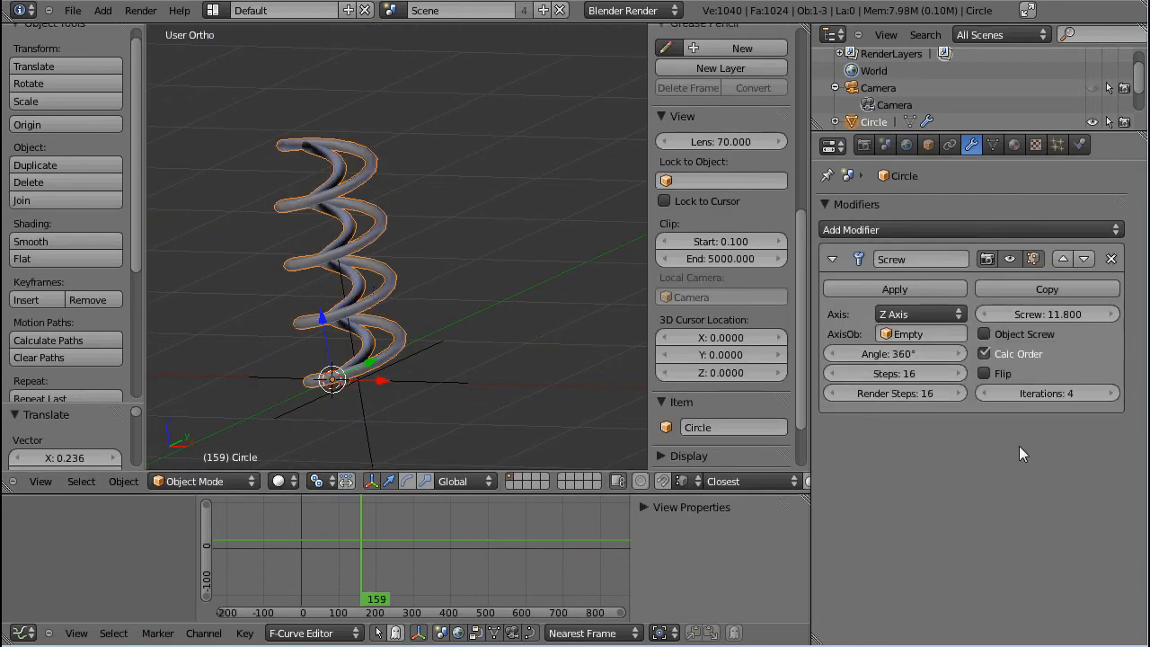
{"action": "mouse_move", "coordinate": [581, 401]}
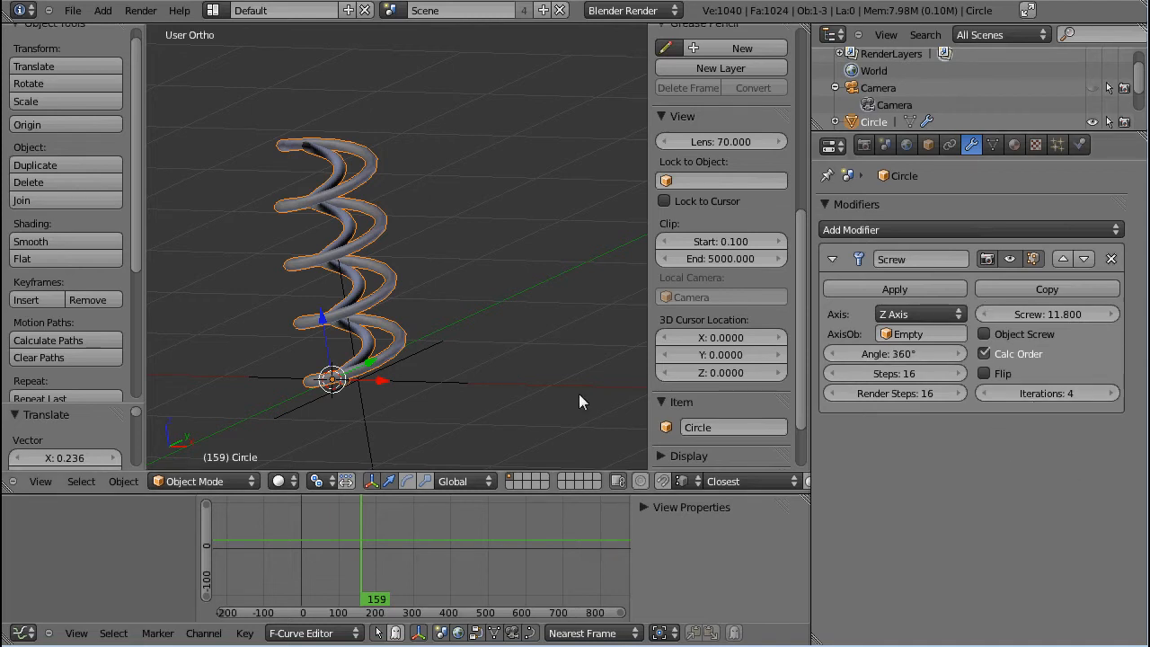
{"action": "mouse_move", "coordinate": [413, 344]}
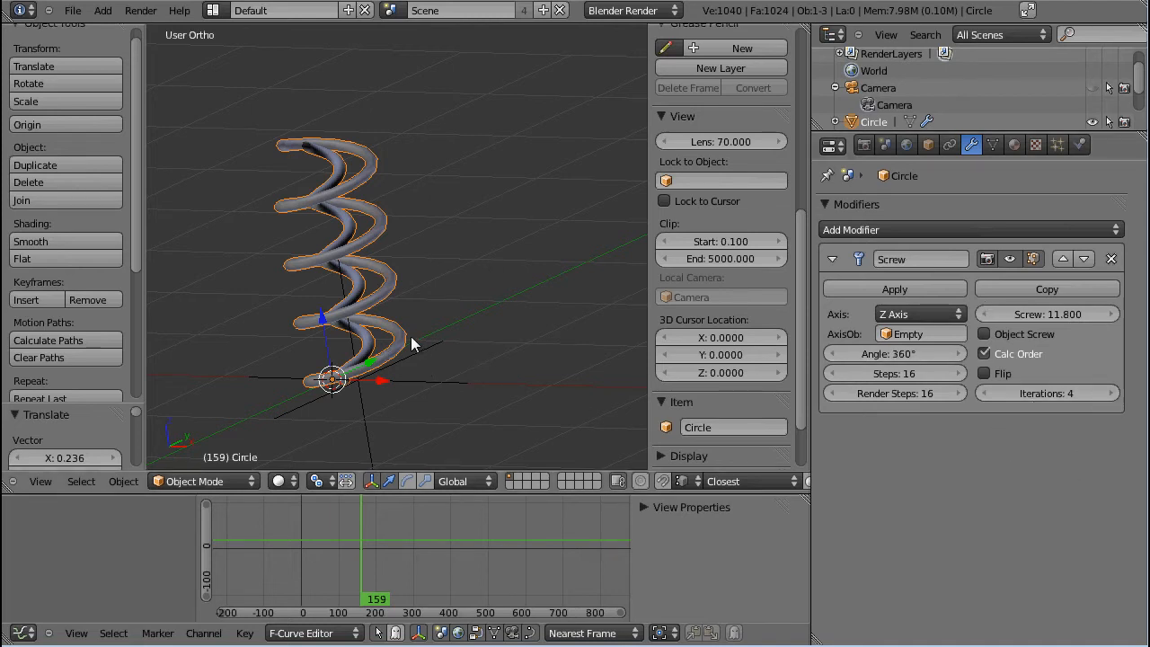
{"action": "mouse_move", "coordinate": [382, 333]}
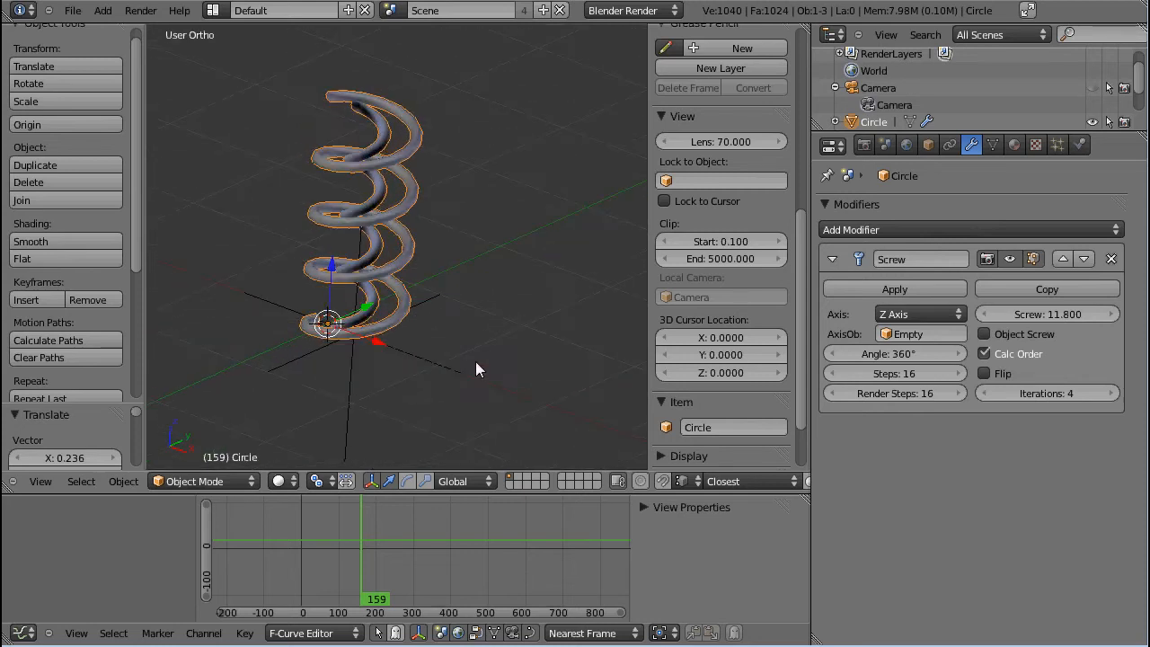
{"action": "left_click_drag", "start_coordinate": [476, 369], "coordinate": [323, 296]}
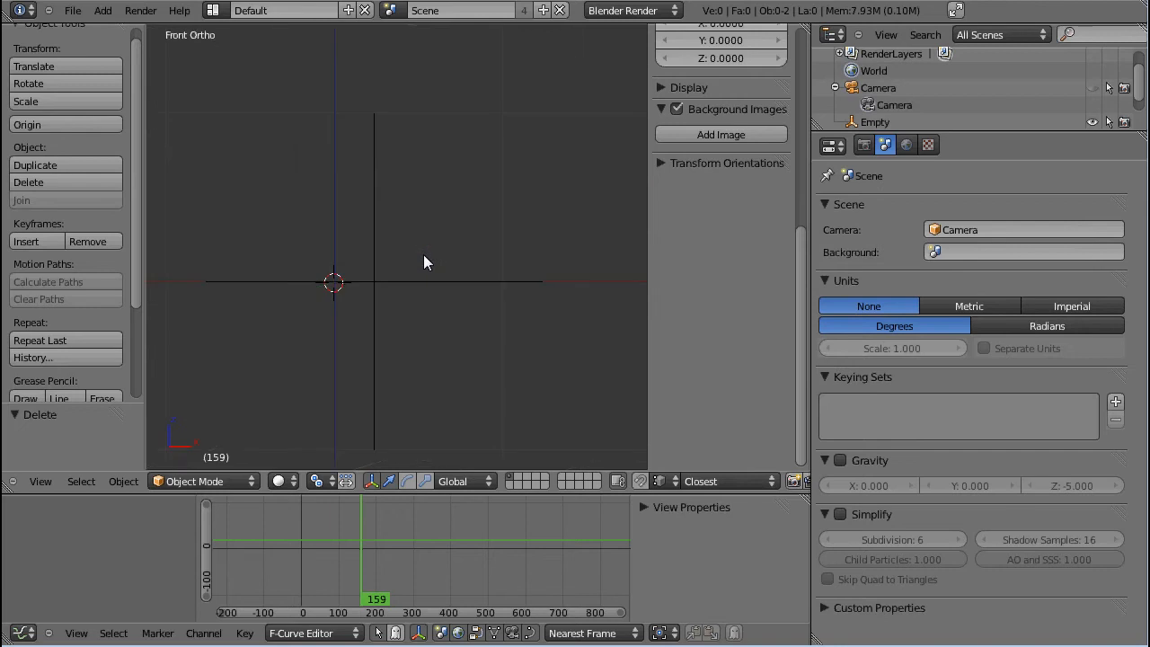
- Add a plane mesh, deselect one corner vertex and bring up the Delete menu
{"action": "left_click", "coordinate": [102, 10]}
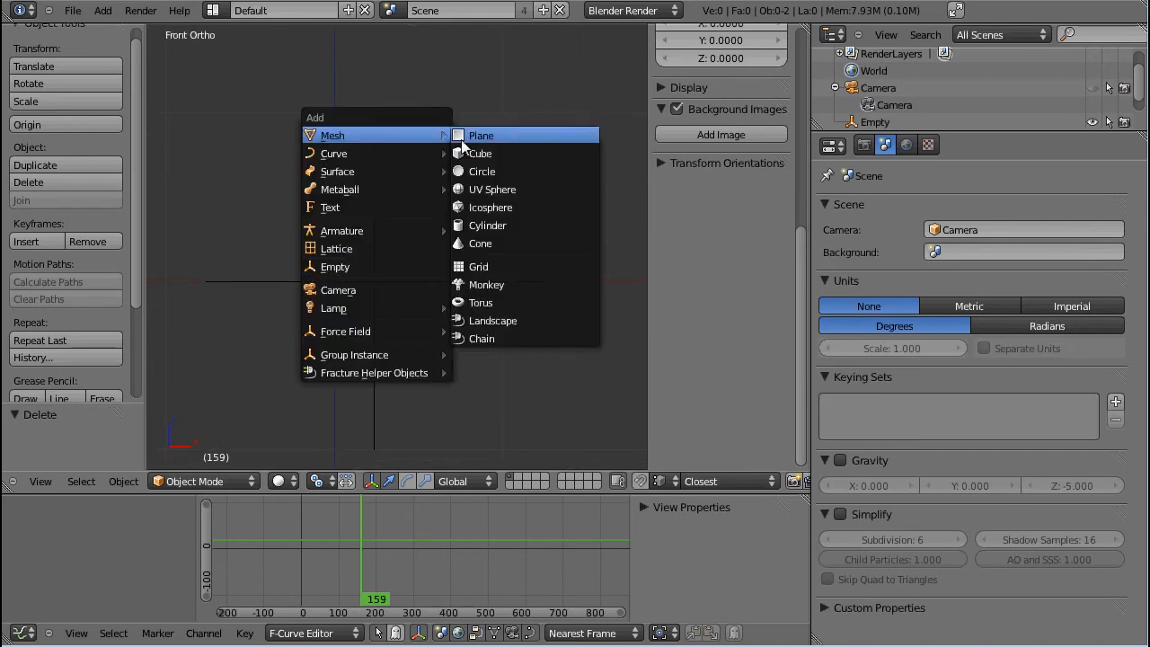
{"action": "left_click", "coordinate": [480, 135]}
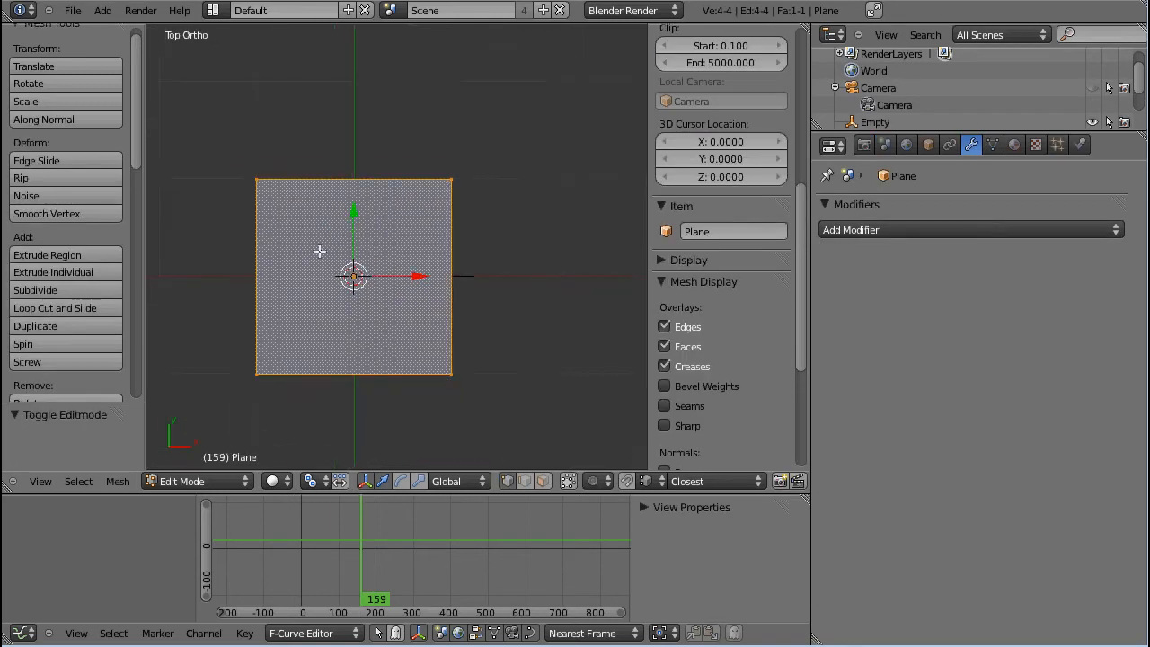
{"action": "key", "text": "x"}
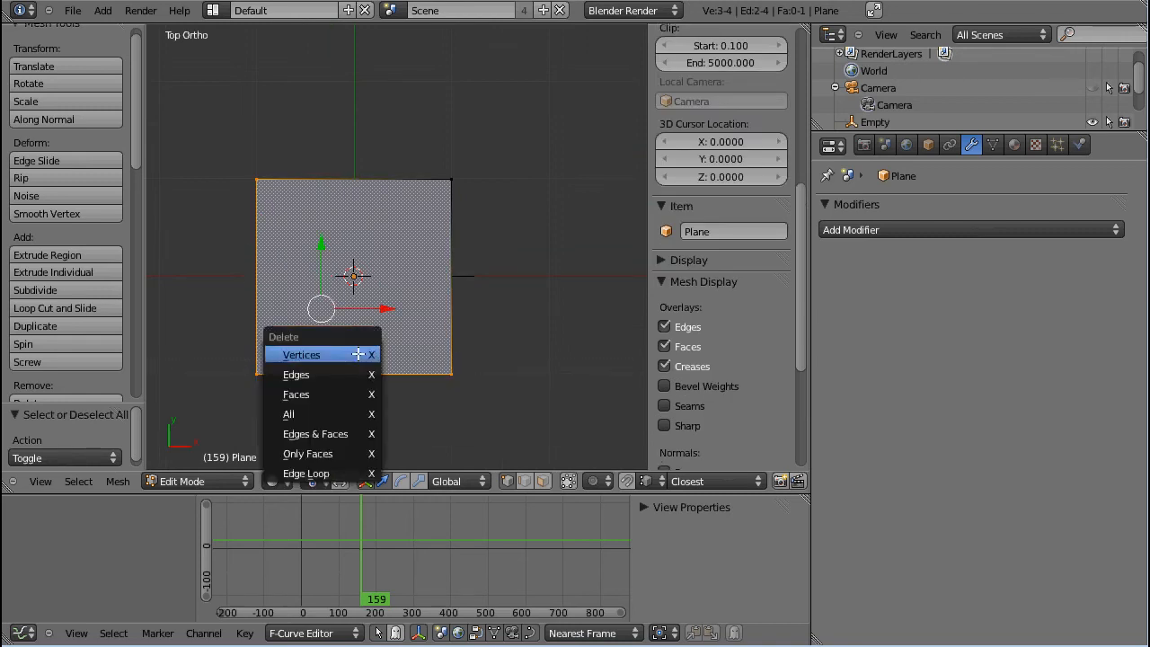
- Pare the plane down and extrude it into a 17-vertex wine-glass profile outline, ends on the axis
{"action": "left_click", "coordinate": [301, 354]}
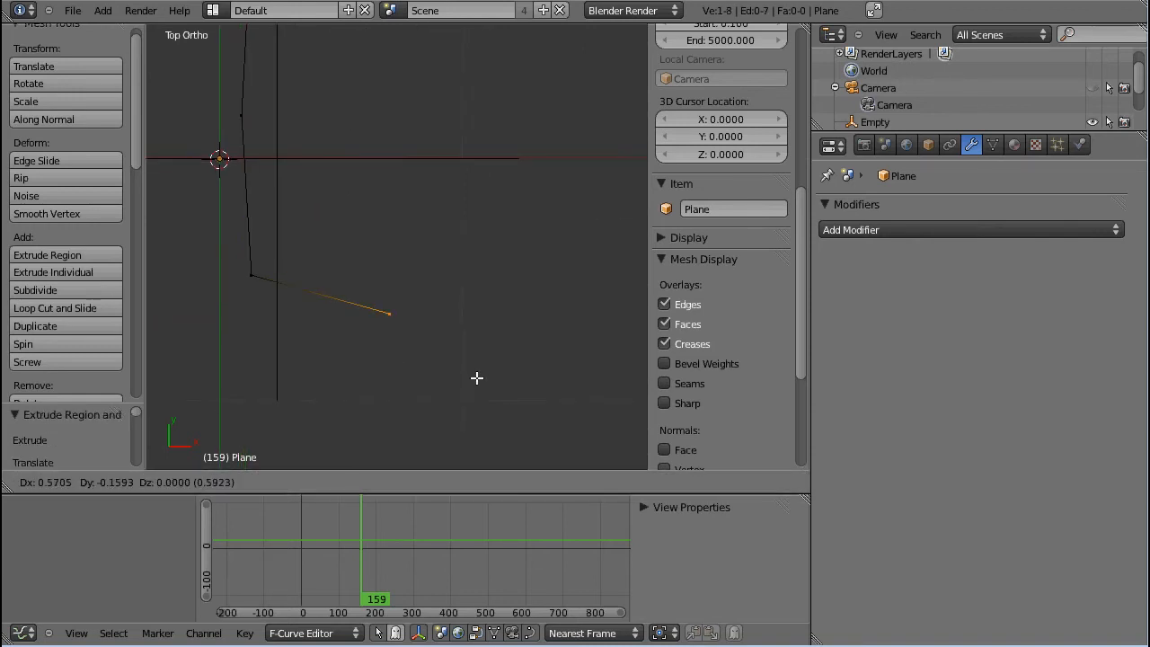
{"action": "mouse_move", "coordinate": [453, 397]}
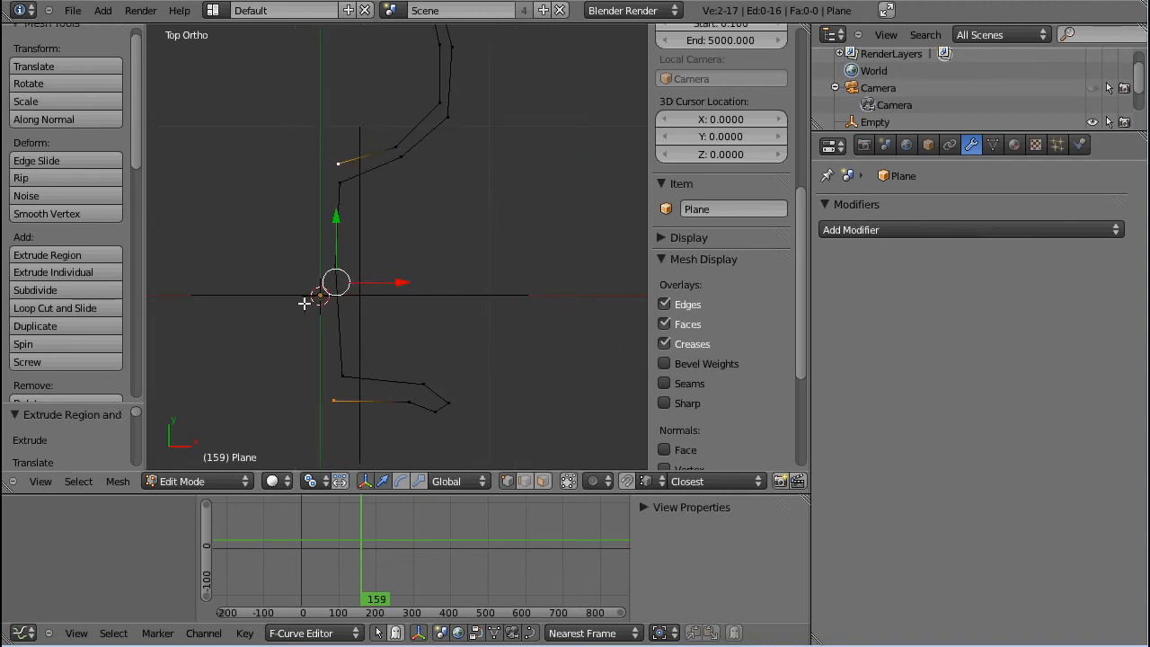
{"action": "mouse_move", "coordinate": [266, 248]}
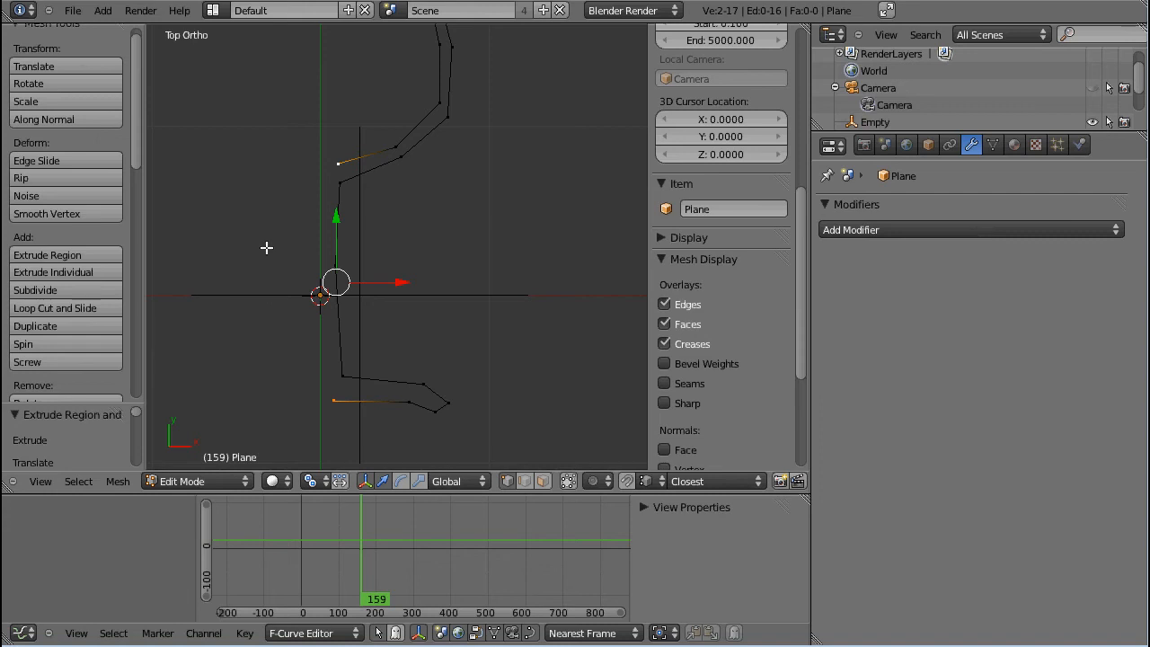
{"action": "mouse_move", "coordinate": [454, 320]}
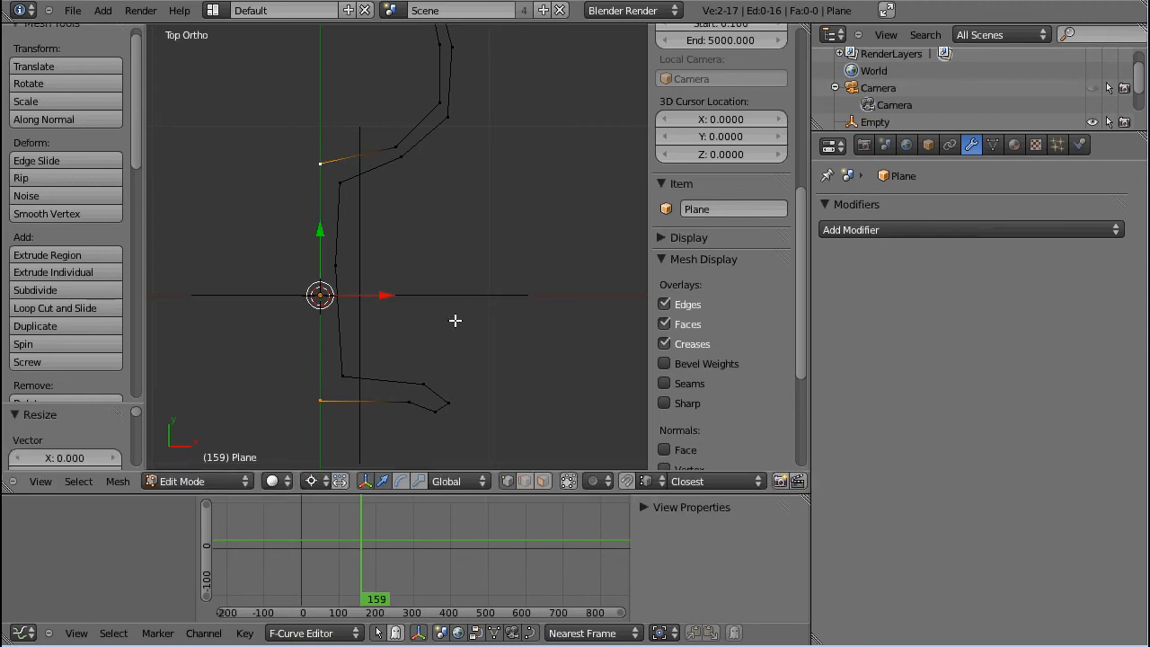
{"action": "mouse_move", "coordinate": [426, 271]}
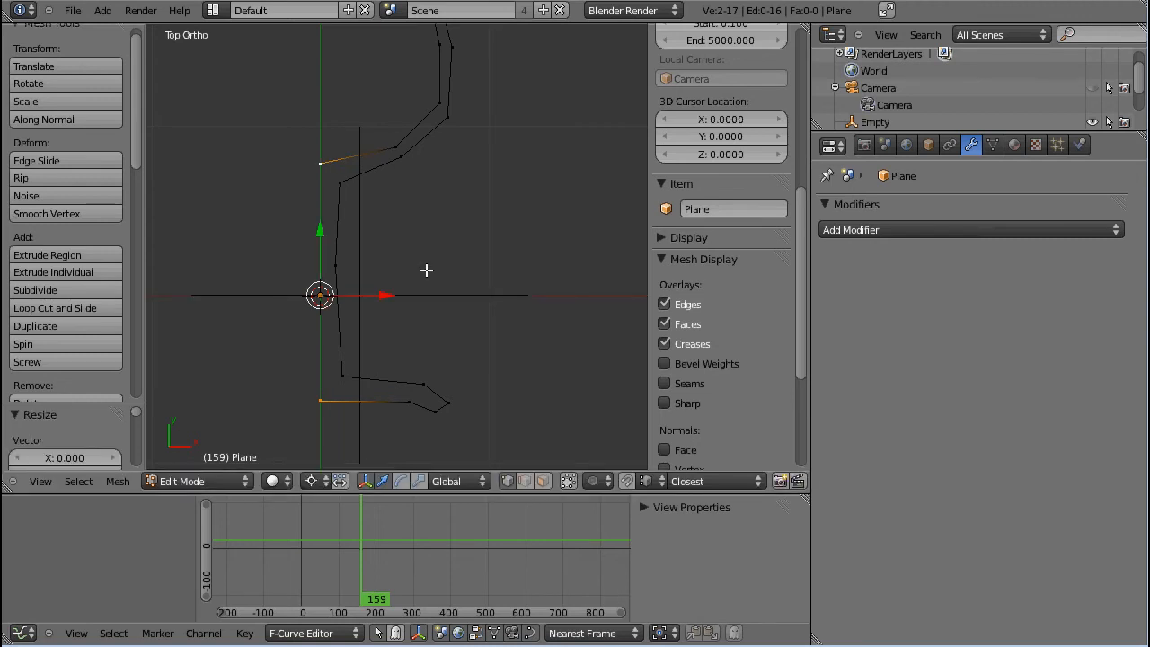
{"action": "mouse_move", "coordinate": [314, 158]}
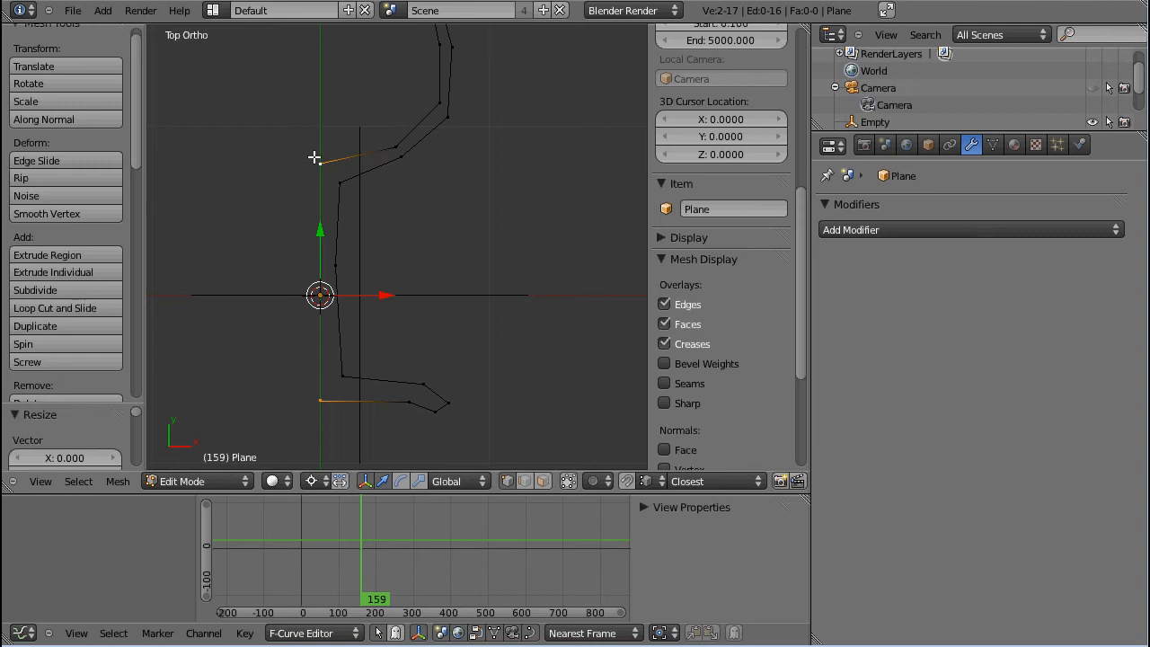
{"action": "mouse_move", "coordinate": [333, 92]}
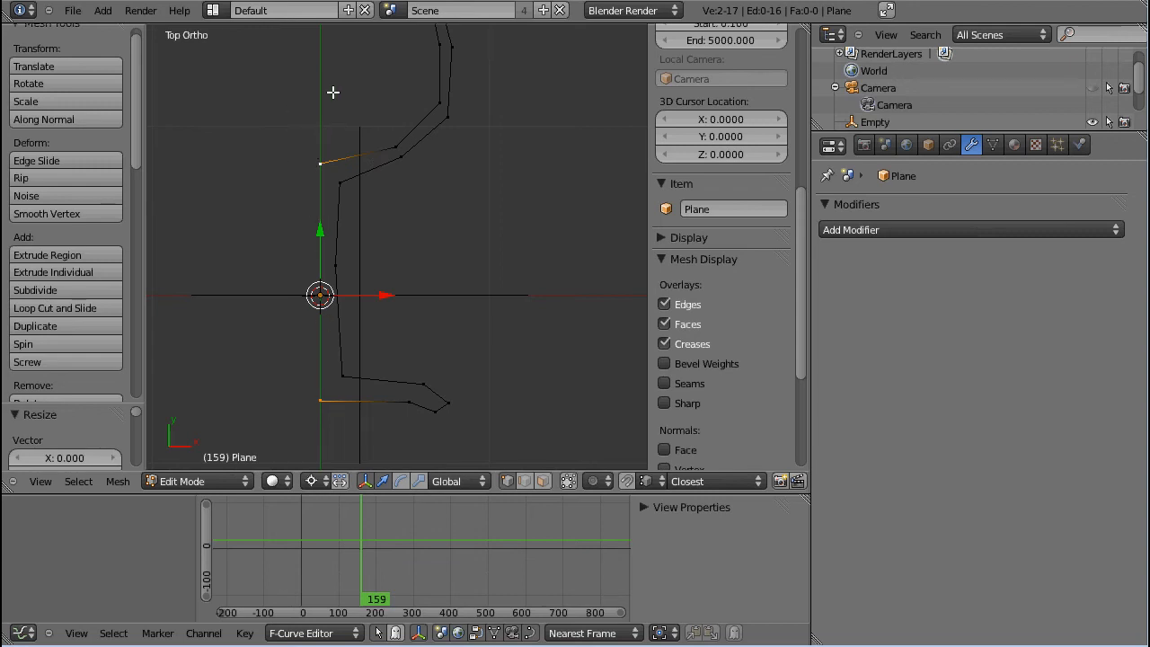
{"action": "key", "text": "Tab"}
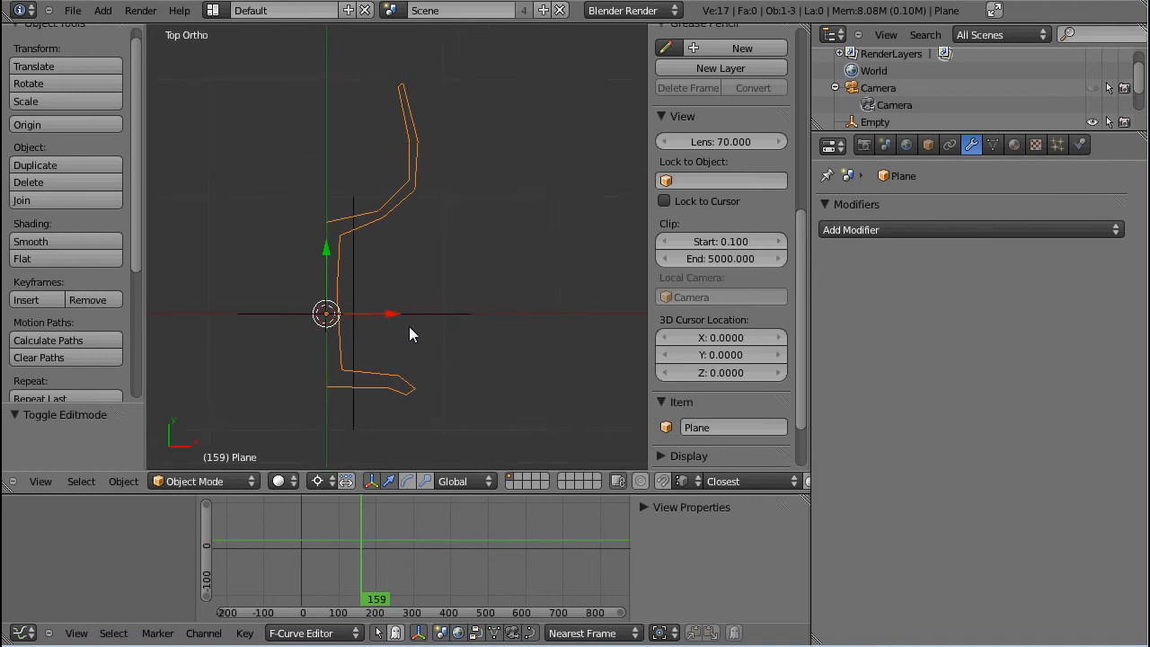
- Add a Screw modifier revolving the profile 360° around the Y axis
{"action": "left_click", "coordinate": [969, 229]}
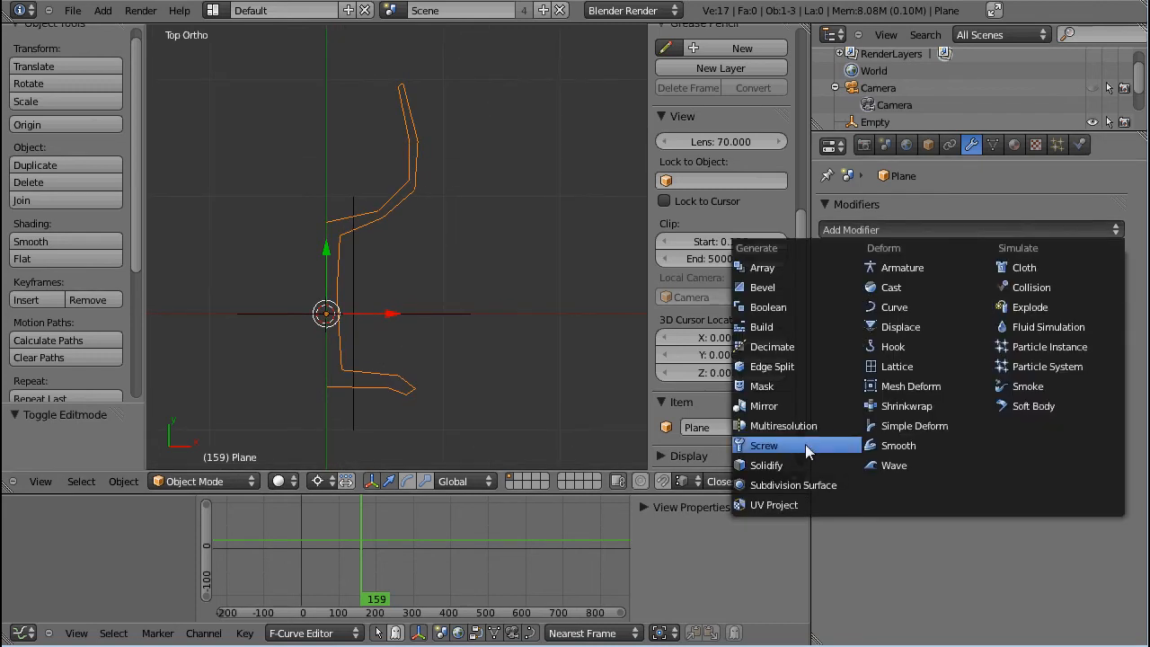
{"action": "left_click", "coordinate": [764, 444]}
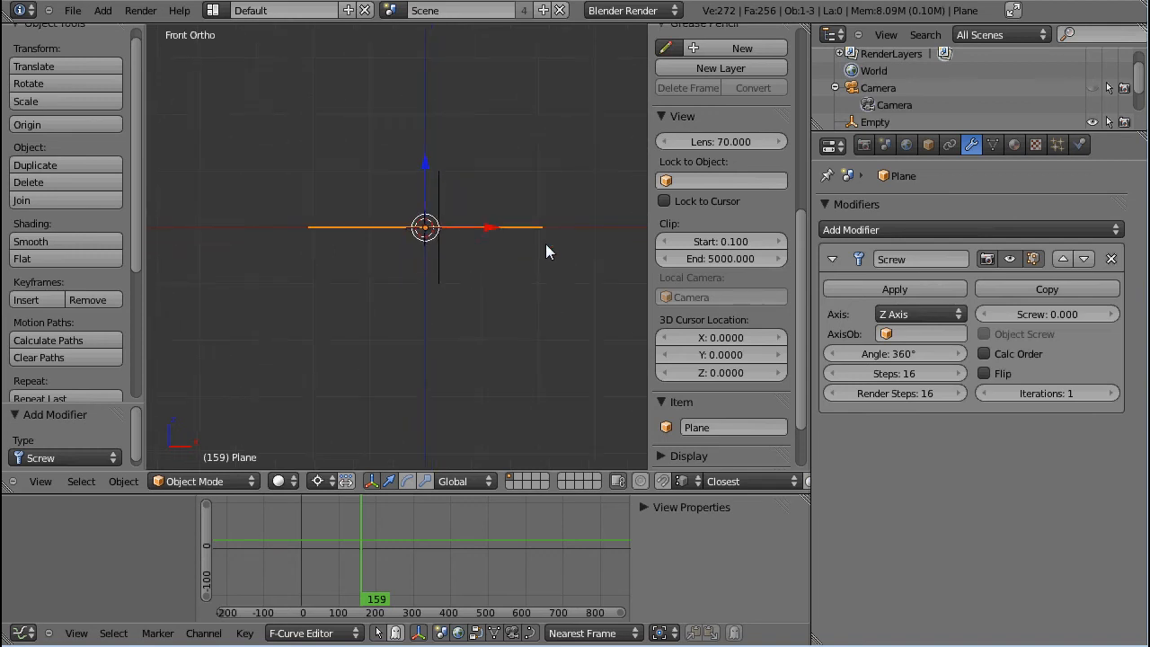
{"action": "left_click", "coordinate": [916, 313]}
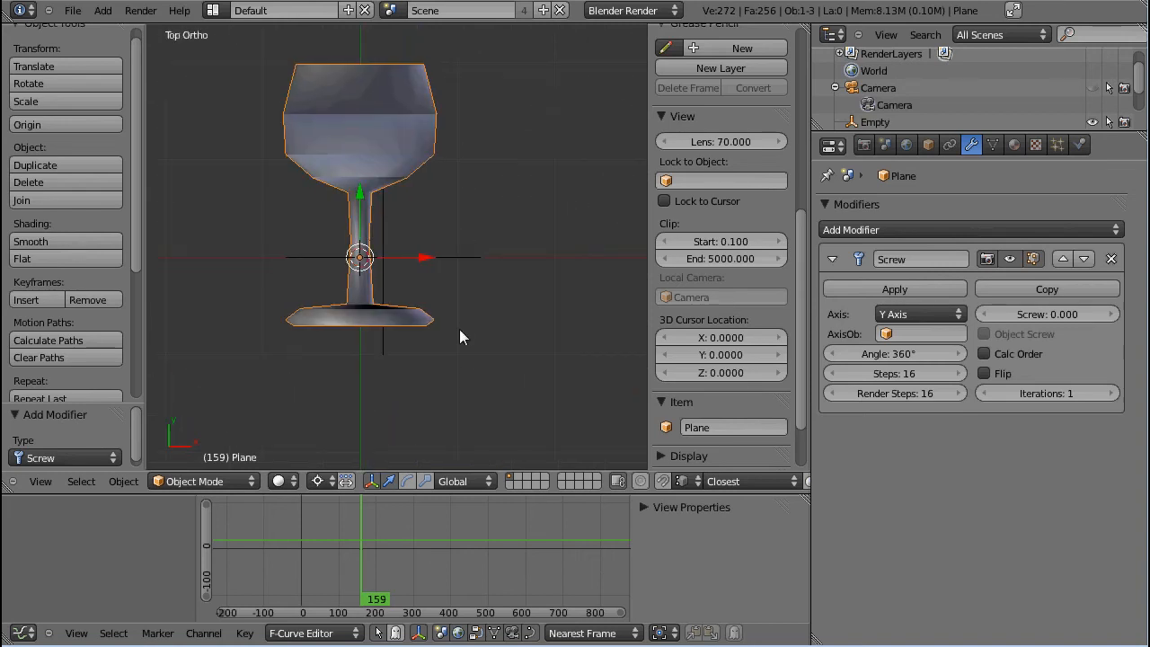
- Nudge a vertex at the edge of the glass base, then return to object mode
{"action": "key", "text": "Tab"}
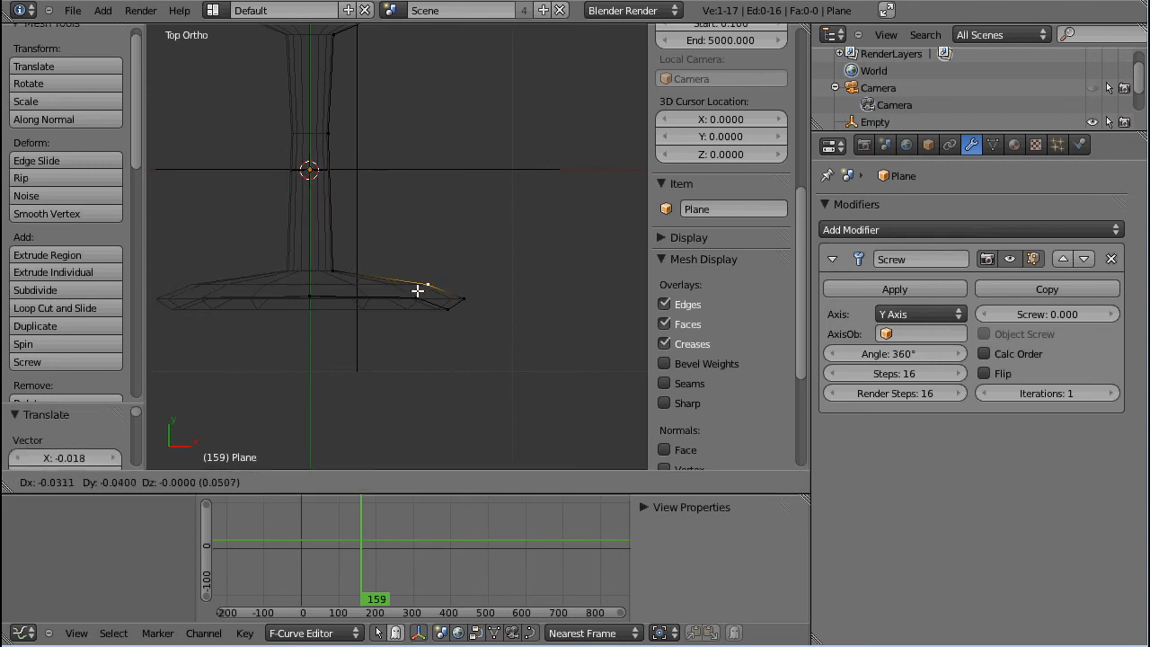
{"action": "key", "text": "Tab"}
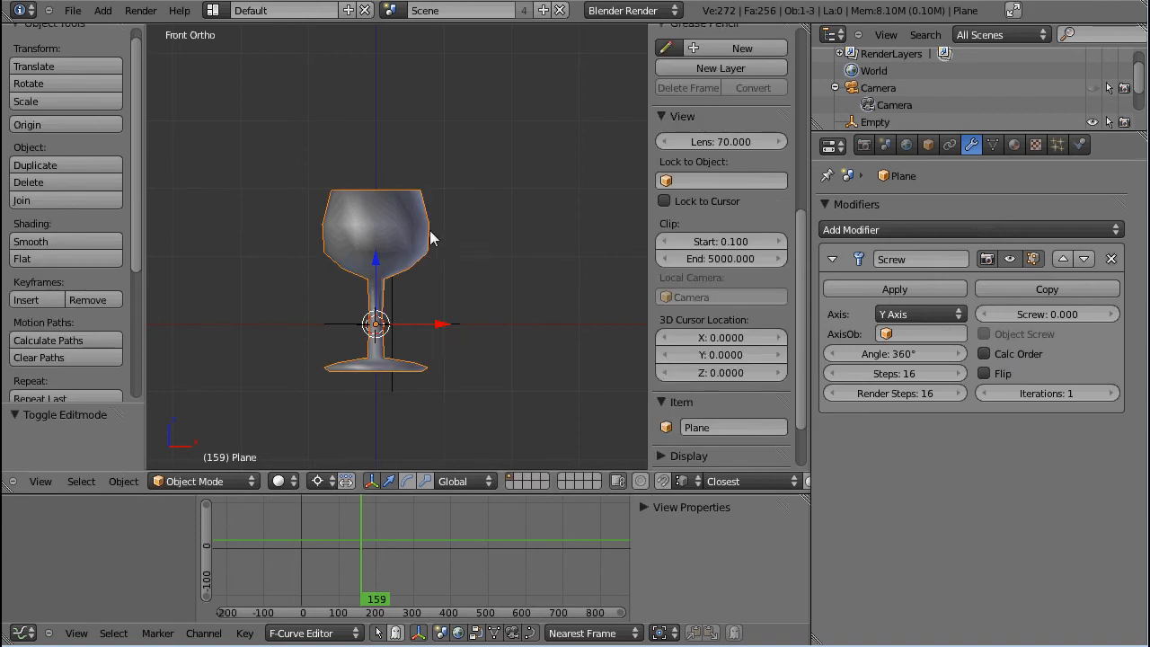
{"action": "mouse_move", "coordinate": [398, 324]}
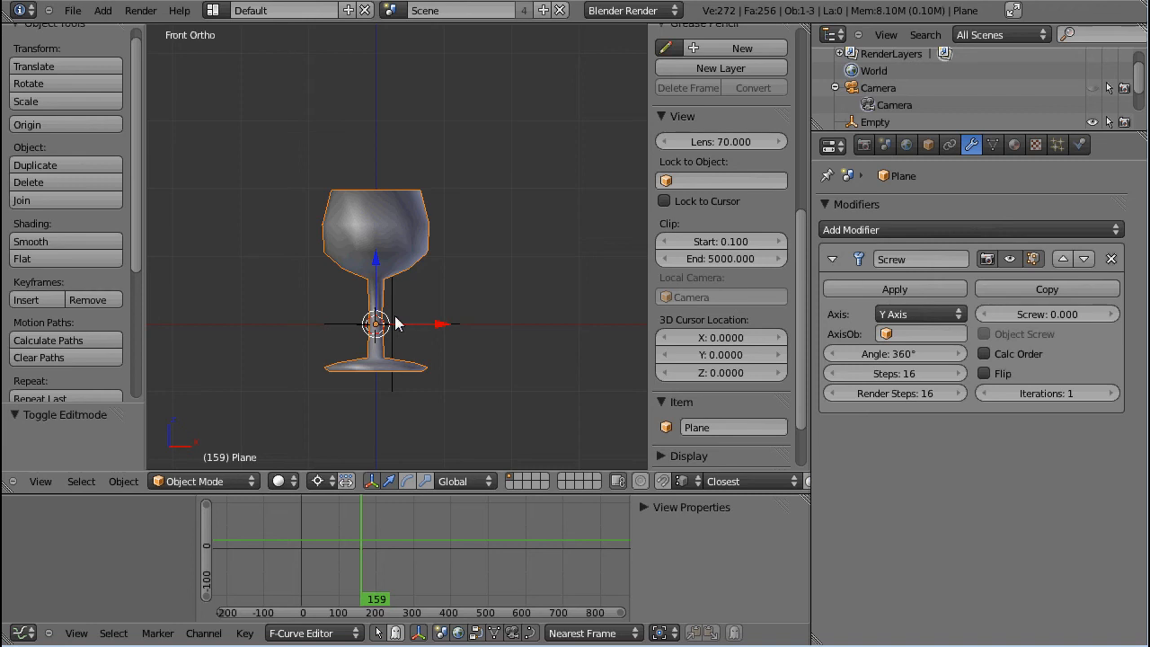
- Flip the Screw modifier's normals and raise viewport and render steps to 29
{"action": "left_click_drag", "start_coordinate": [395, 323], "coordinate": [417, 337]}
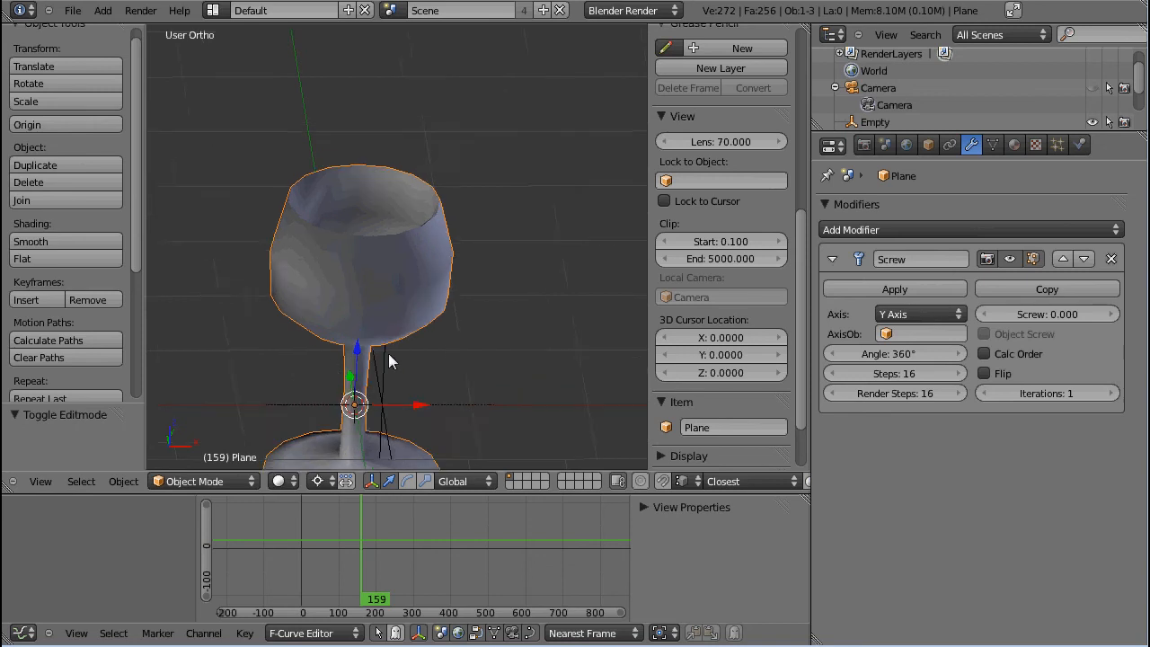
{"action": "left_click", "coordinate": [984, 373]}
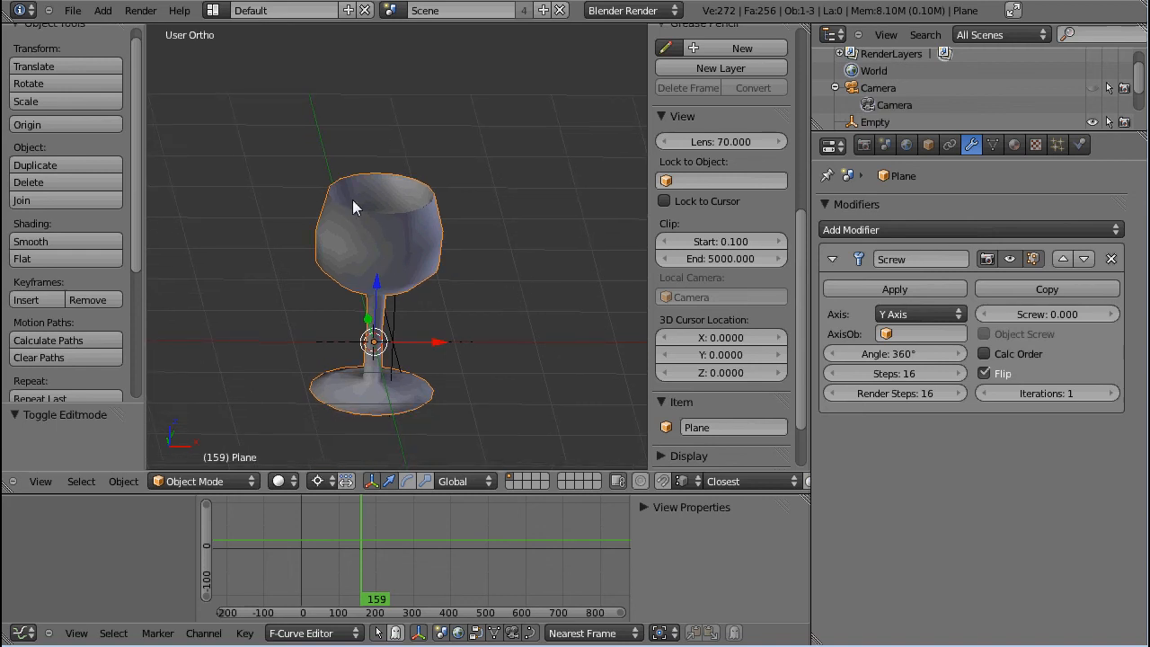
{"action": "mouse_move", "coordinate": [390, 186]}
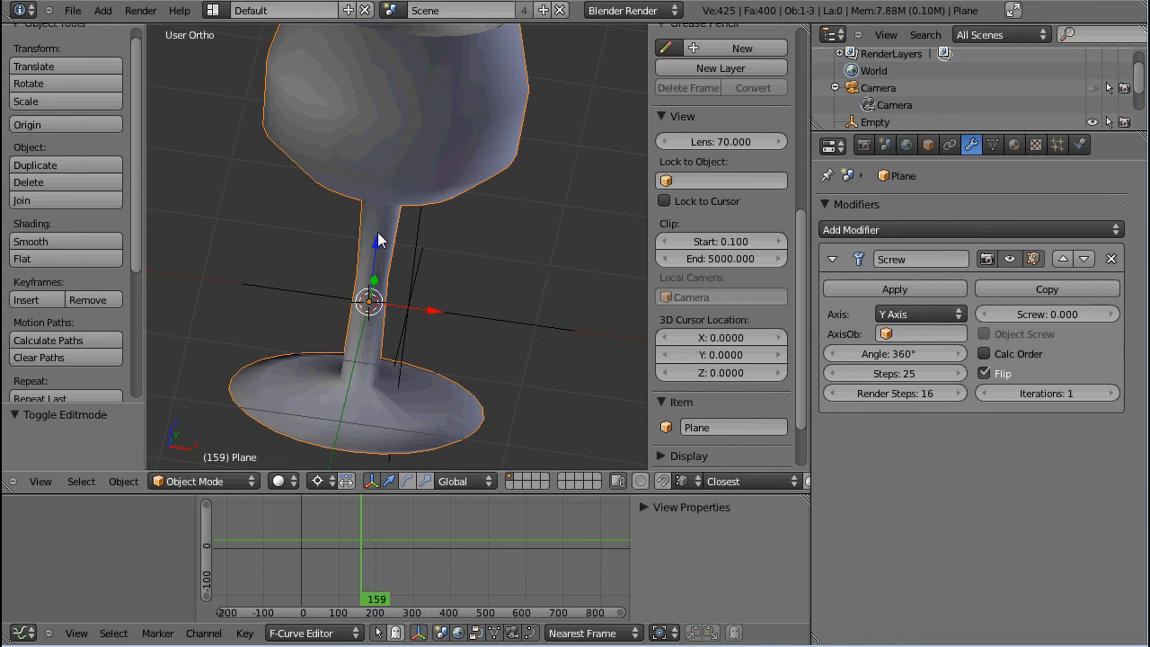
{"action": "left_click", "coordinate": [957, 372]}
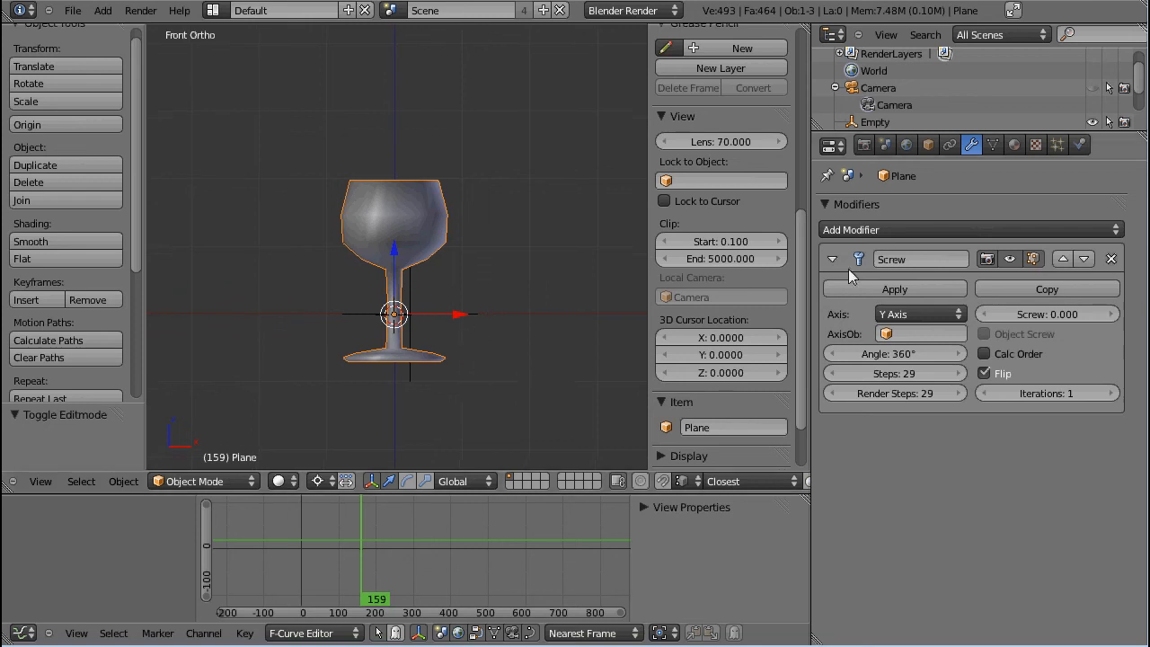
{"action": "left_click", "coordinate": [969, 229]}
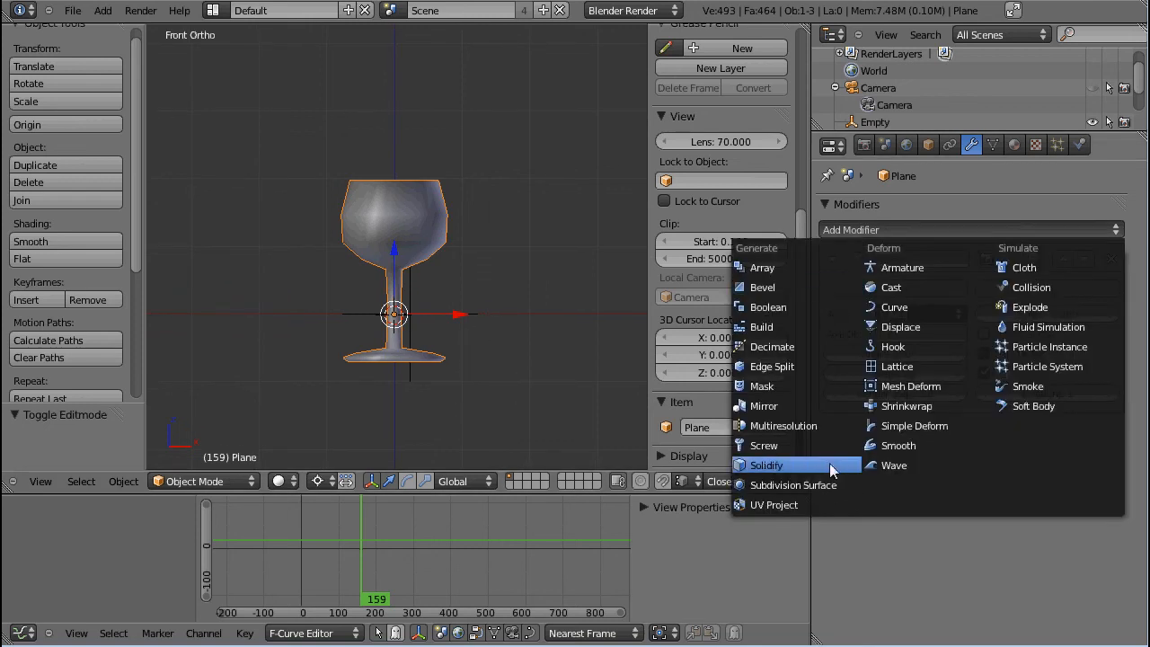
{"action": "mouse_move", "coordinate": [817, 468]}
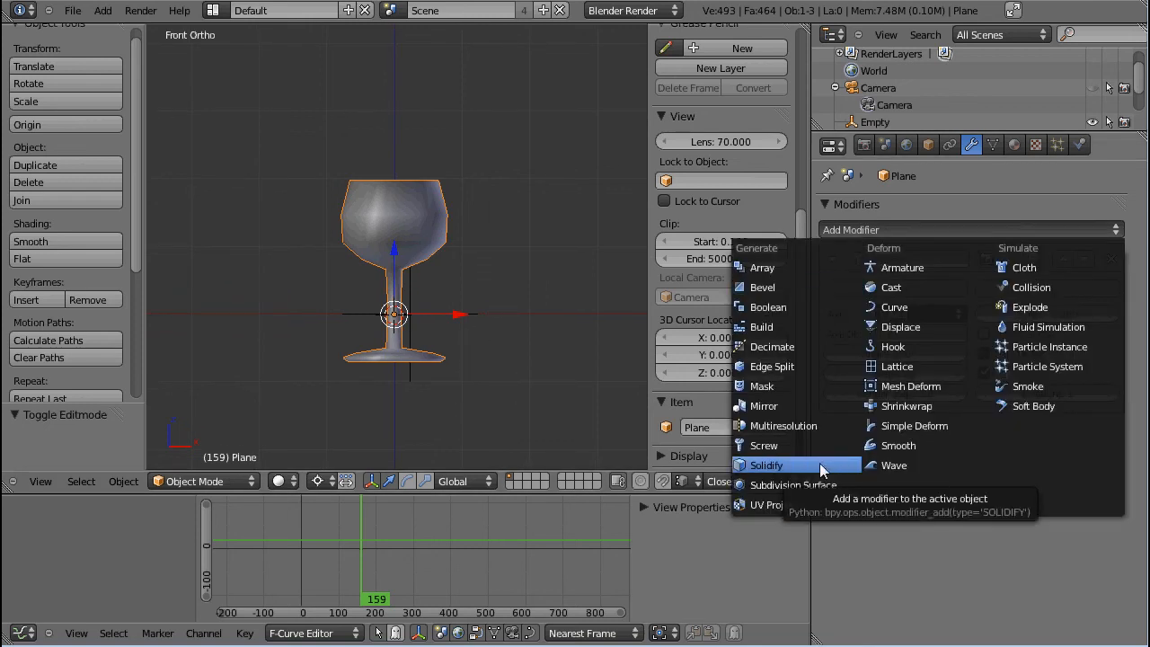